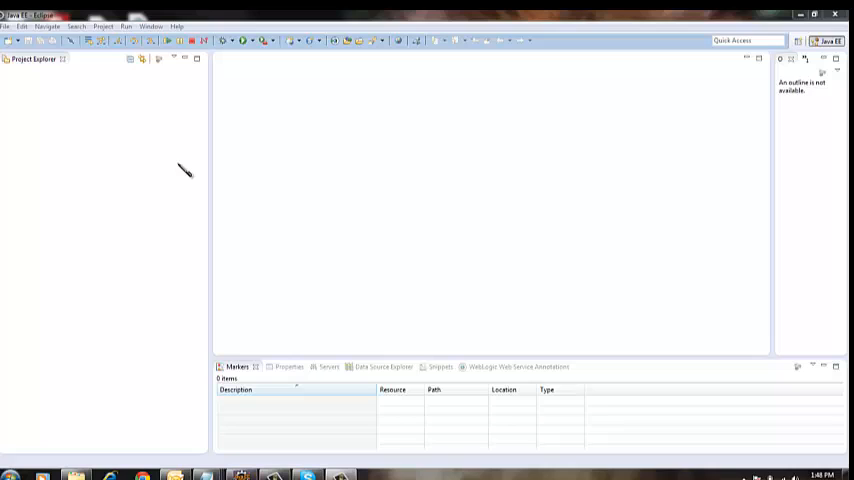
{"action": "mouse_move", "coordinate": [180, 168]}
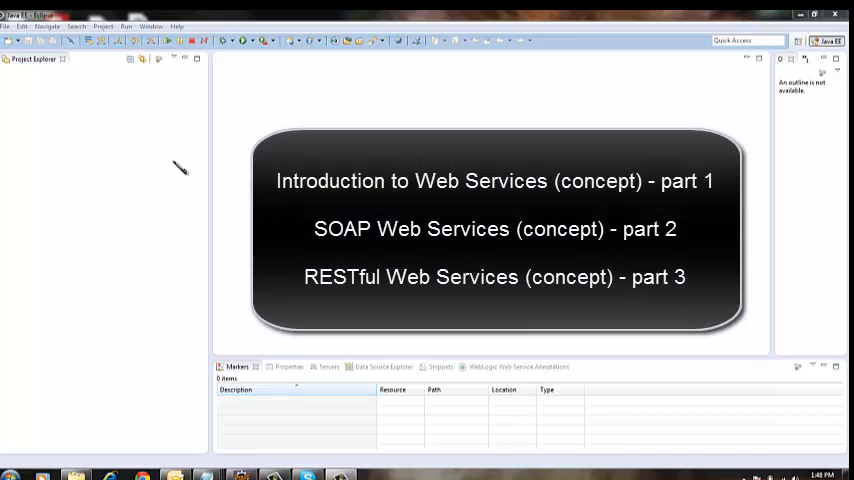
{"action": "mouse_move", "coordinate": [145, 180]}
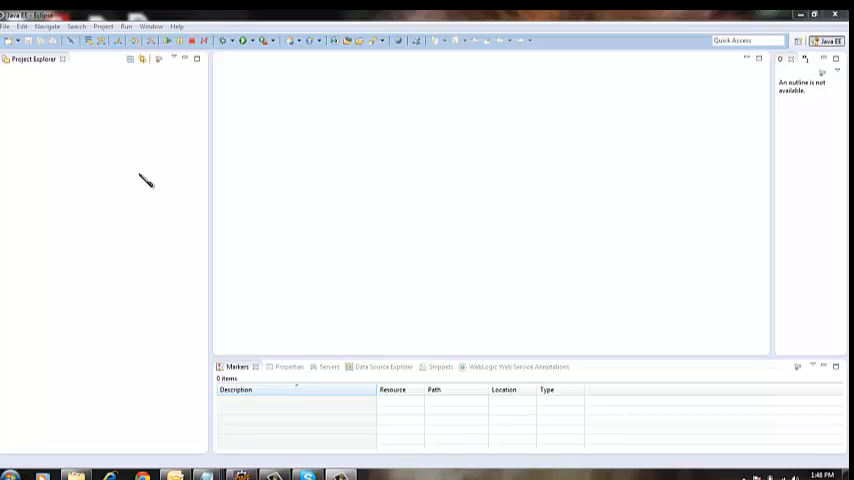
{"action": "mouse_move", "coordinate": [122, 170]}
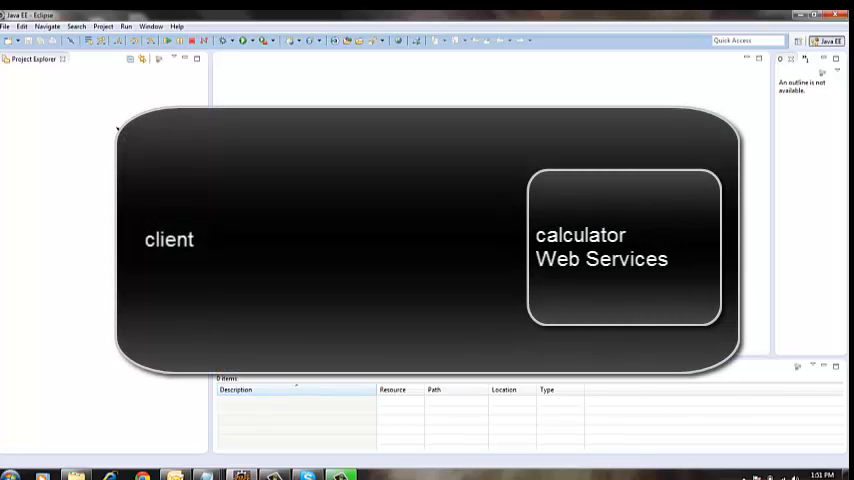
Begin a new Dynamic Web Project and enter CalculatorWS as its name.
{"action": "left_click_drag", "start_coordinate": [238, 242], "coordinate": [408, 226]}
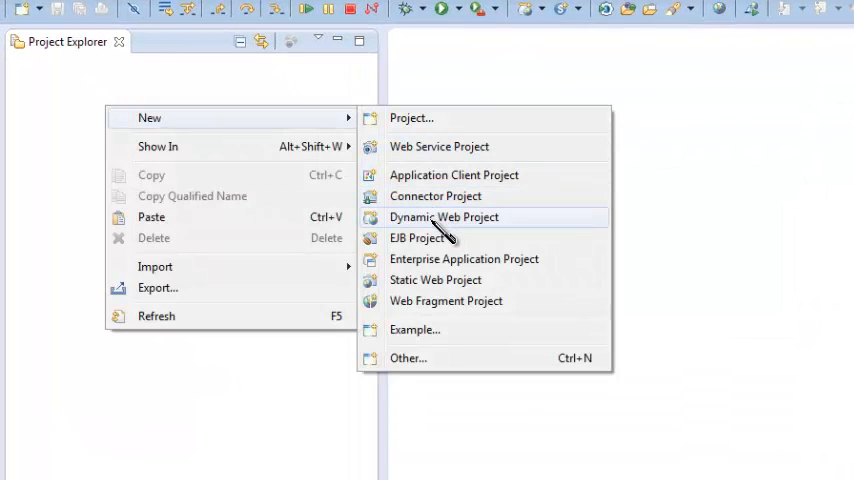
{"action": "left_click", "coordinate": [444, 217]}
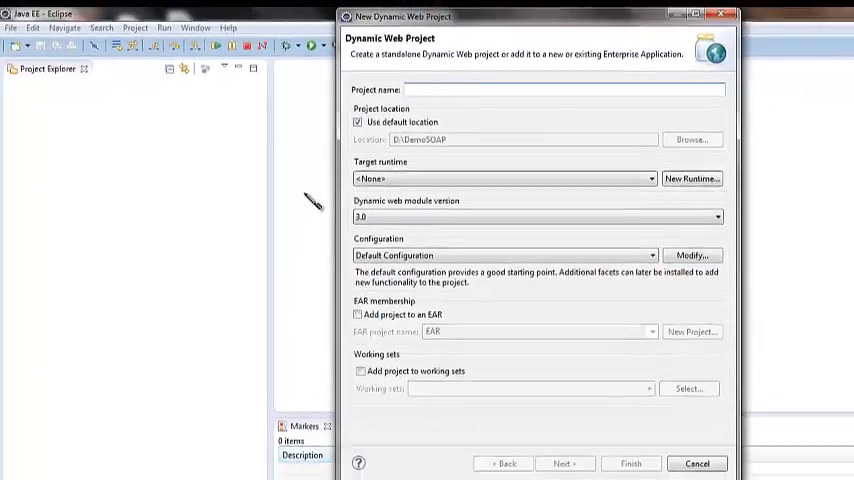
{"action": "type", "text": "CalculatorW"}
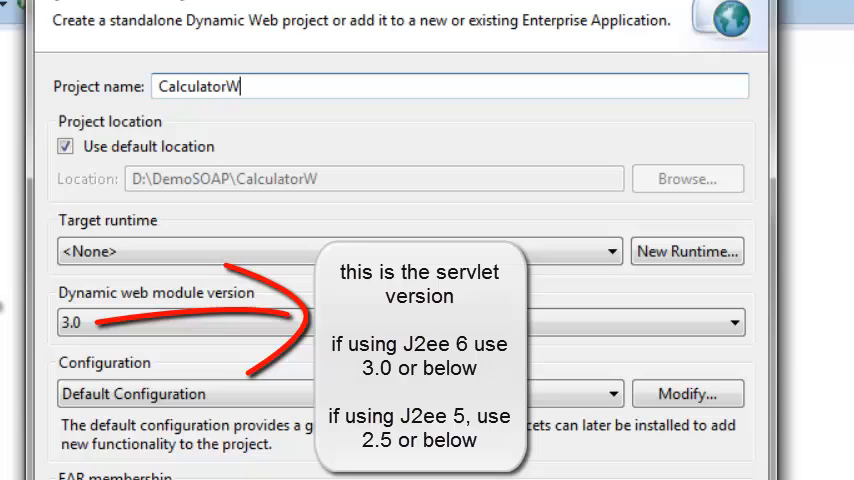
{"action": "type", "text": "S"}
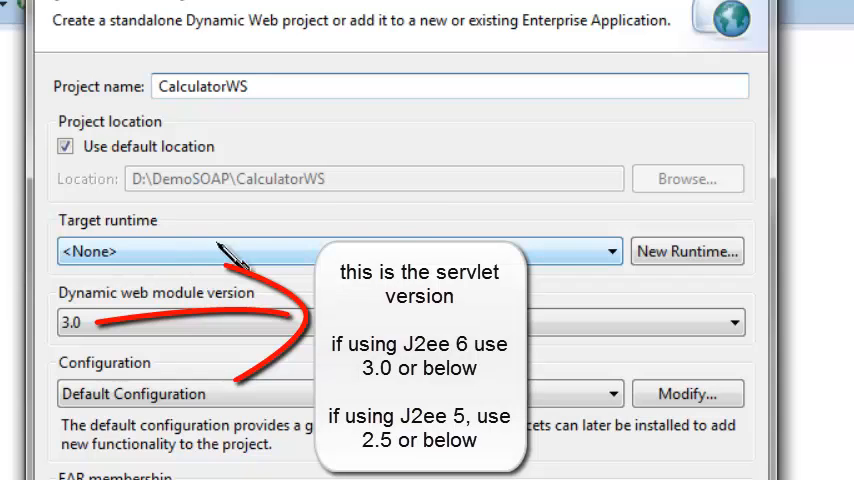
{"action": "mouse_move", "coordinate": [225, 160]}
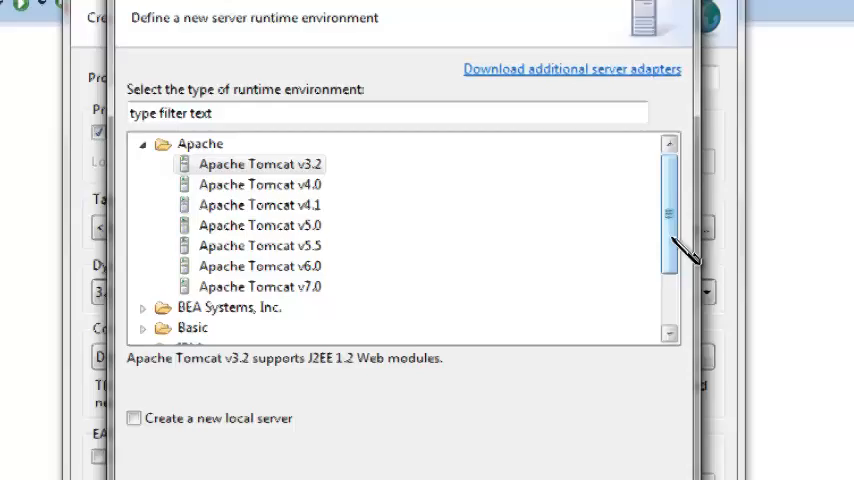
Pick Oracle WebLogic Server 10gR3 from the Oracle group as the new runtime type.
{"action": "left_click", "coordinate": [142, 143]}
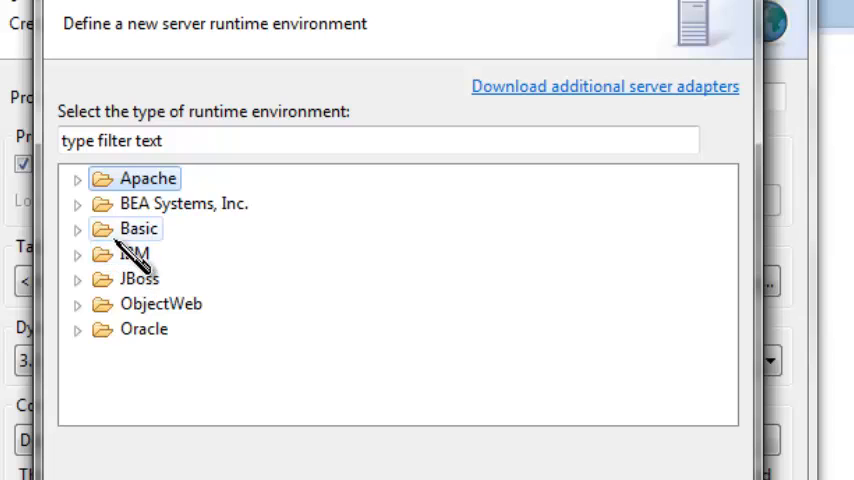
{"action": "mouse_move", "coordinate": [145, 255]}
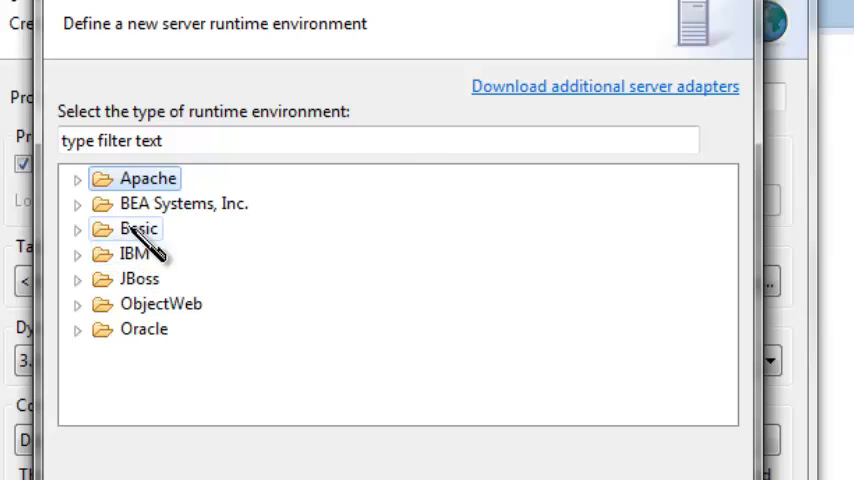
{"action": "mouse_move", "coordinate": [664, 100]}
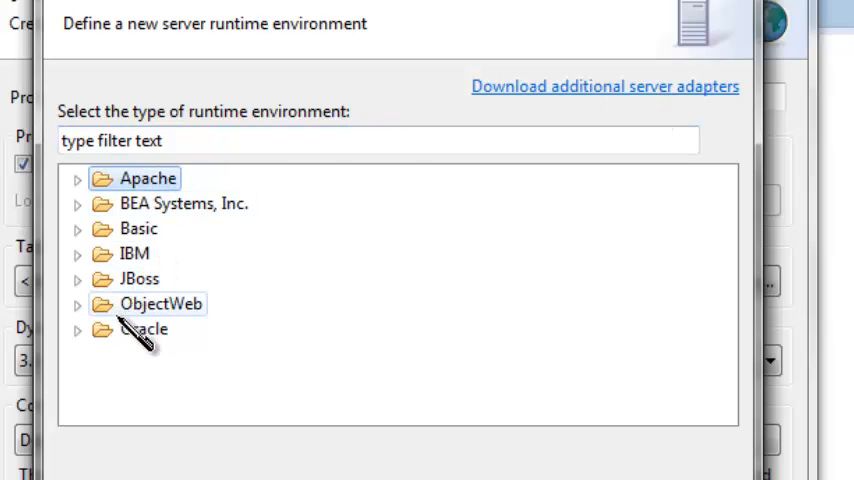
{"action": "left_click", "coordinate": [78, 330]}
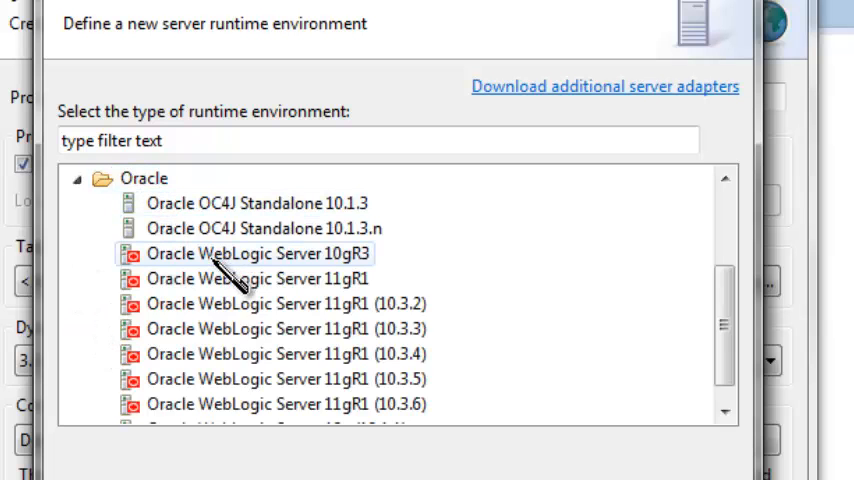
{"action": "left_click", "coordinate": [259, 253]}
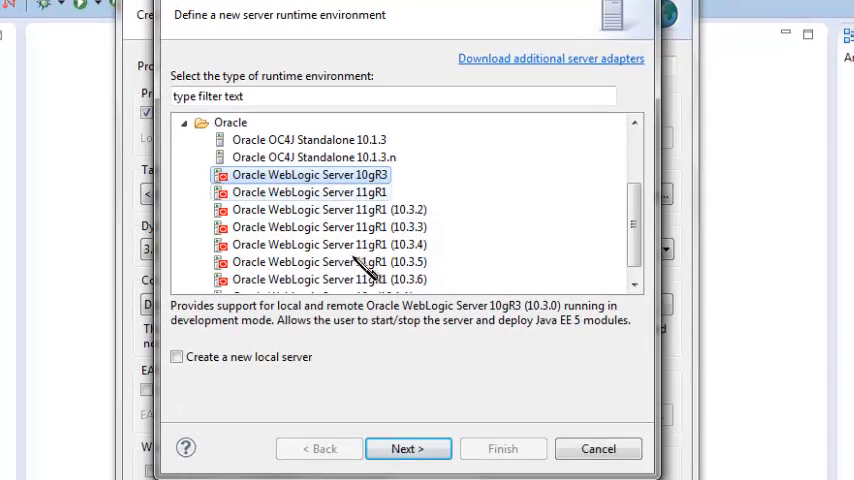
{"action": "left_click", "coordinate": [408, 448]}
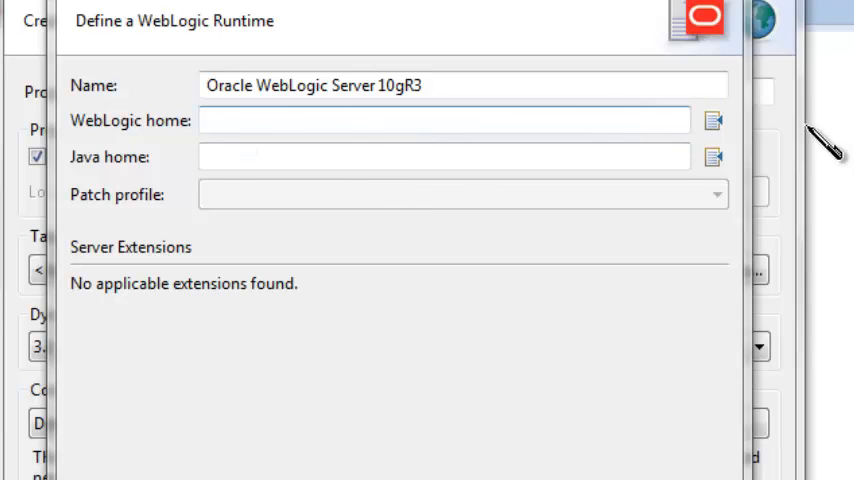
Set the WebLogic home to D:\bea103\wlserver_10.3 and finish defining the runtime.
{"action": "left_click", "coordinate": [712, 120]}
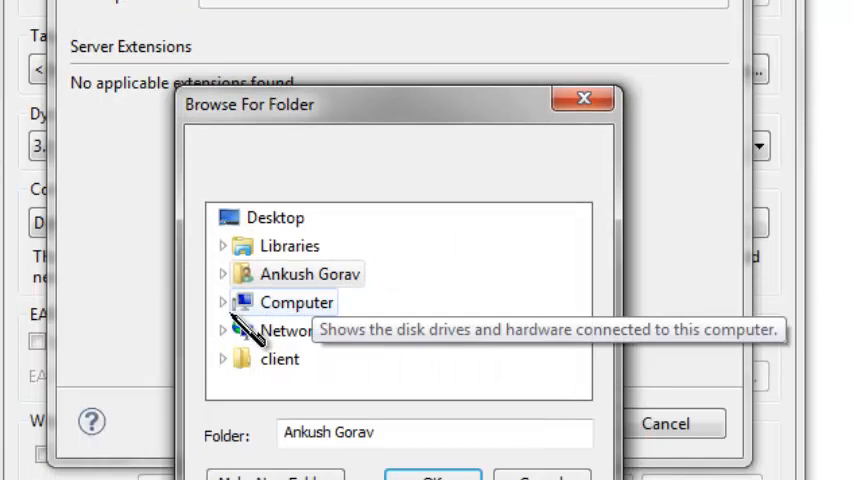
{"action": "left_click", "coordinate": [222, 302]}
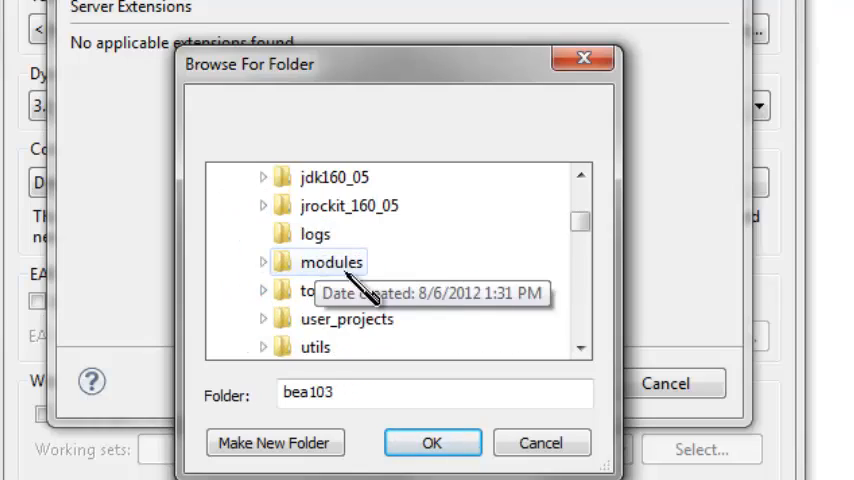
{"action": "left_click", "coordinate": [431, 442]}
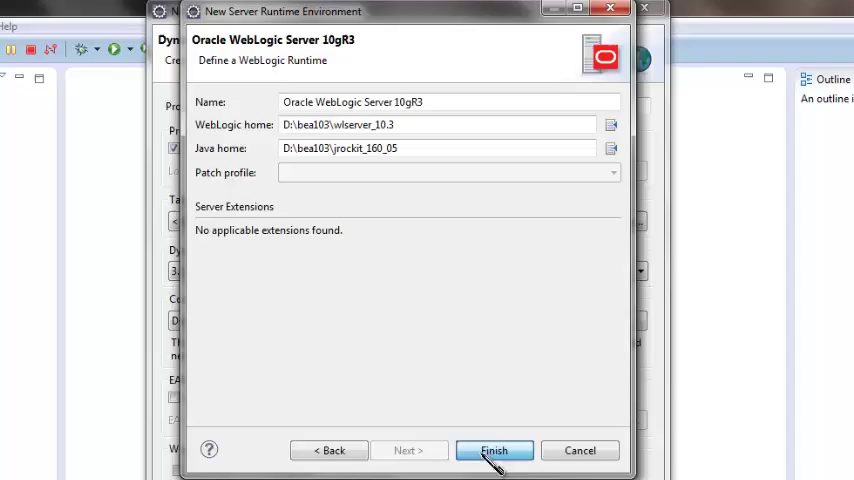
{"action": "left_click", "coordinate": [494, 450]}
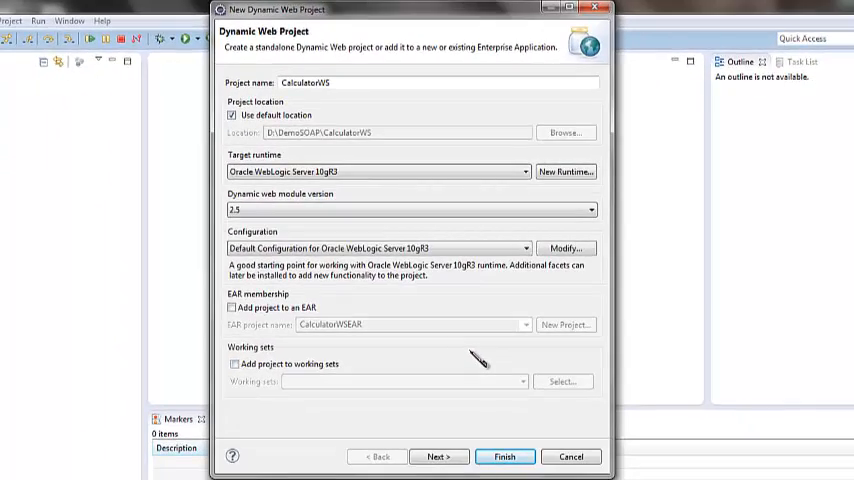
Add CalculatorWS to the CalculatorWSEAR enterprise application, keeping default Java and web module settings.
{"action": "left_click", "coordinate": [231, 305]}
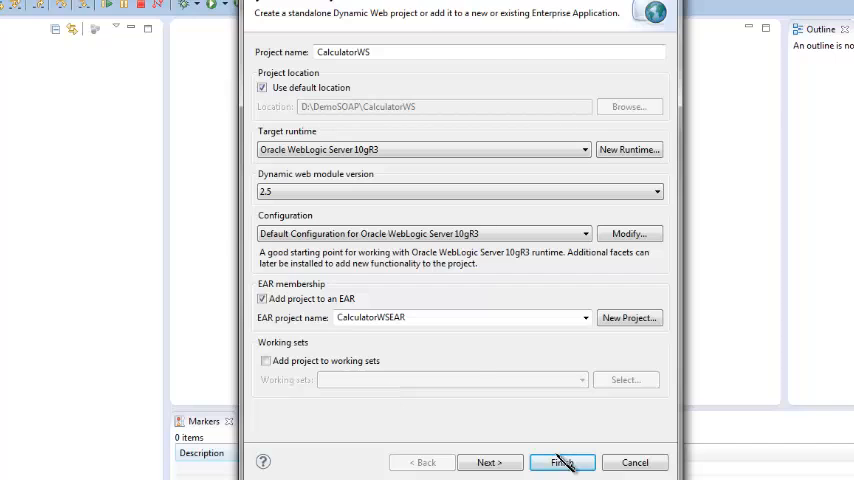
{"action": "left_click", "coordinate": [490, 462]}
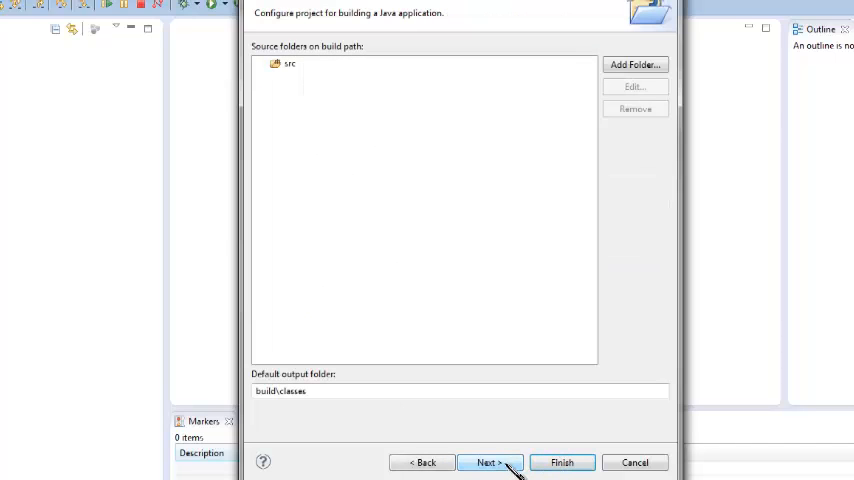
{"action": "left_click", "coordinate": [489, 462]}
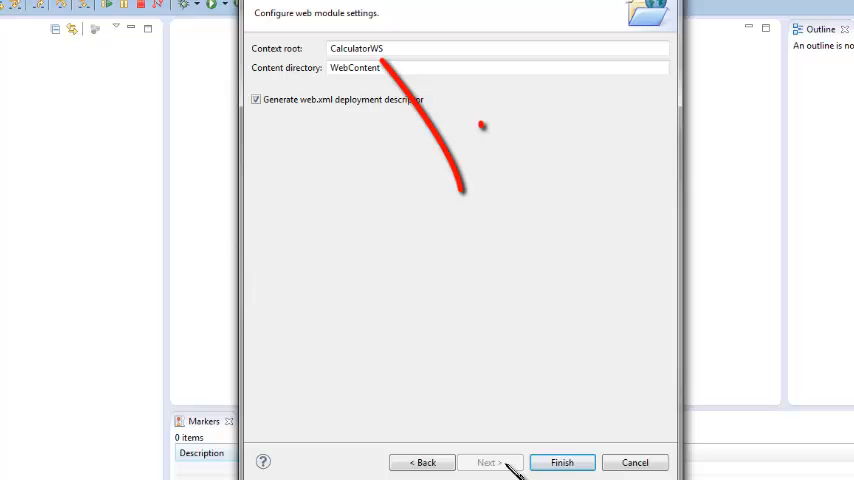
{"action": "left_click", "coordinate": [562, 462]}
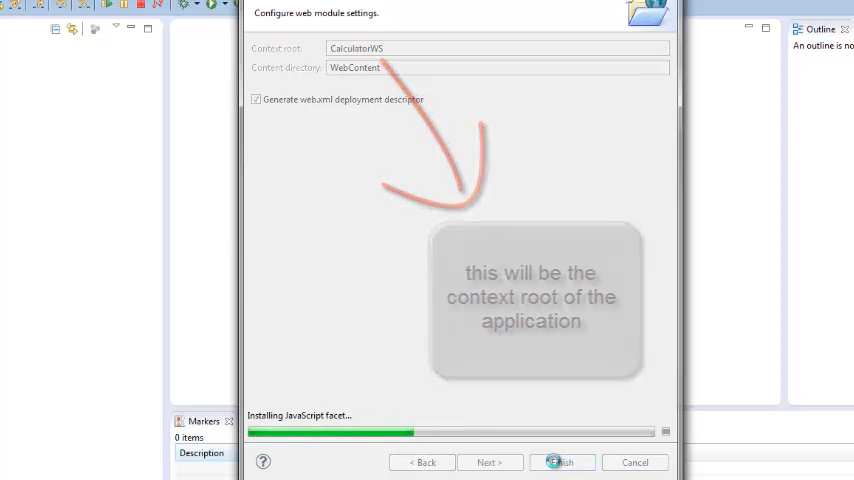
{"action": "left_click", "coordinate": [561, 462]}
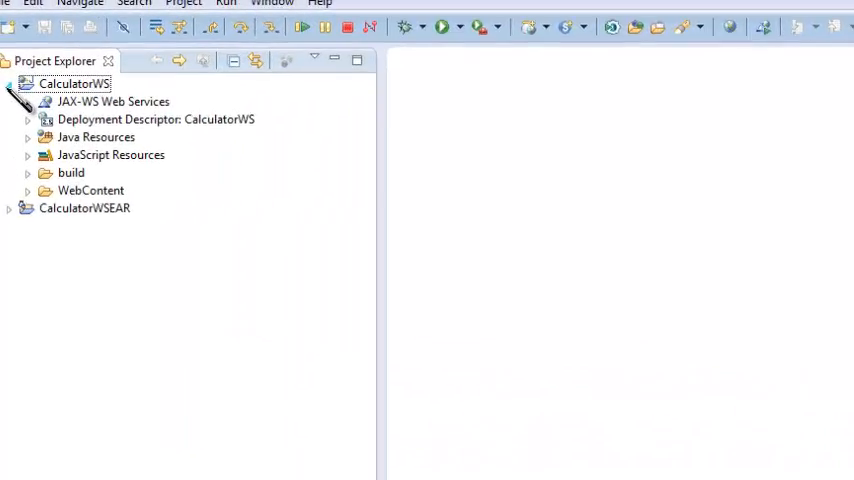
Add a package named com.gontuseries.calculator to the CalculatorWS src folder.
{"action": "left_click", "coordinate": [28, 137]}
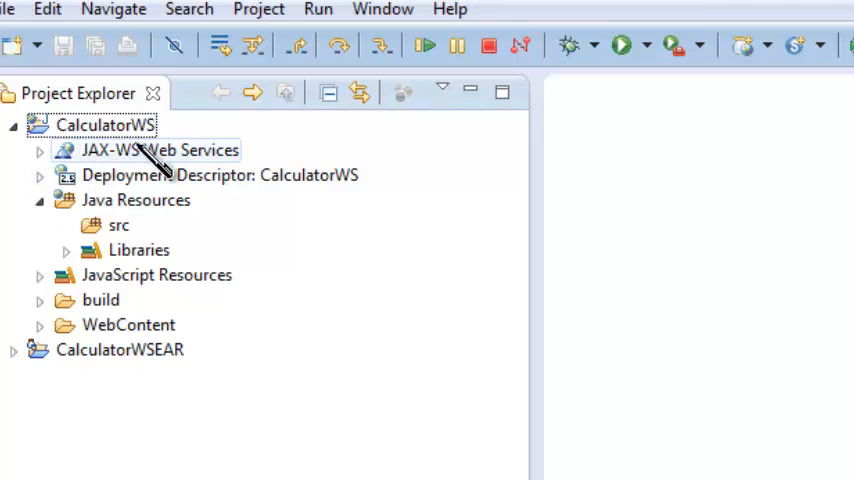
{"action": "left_click", "coordinate": [119, 225]}
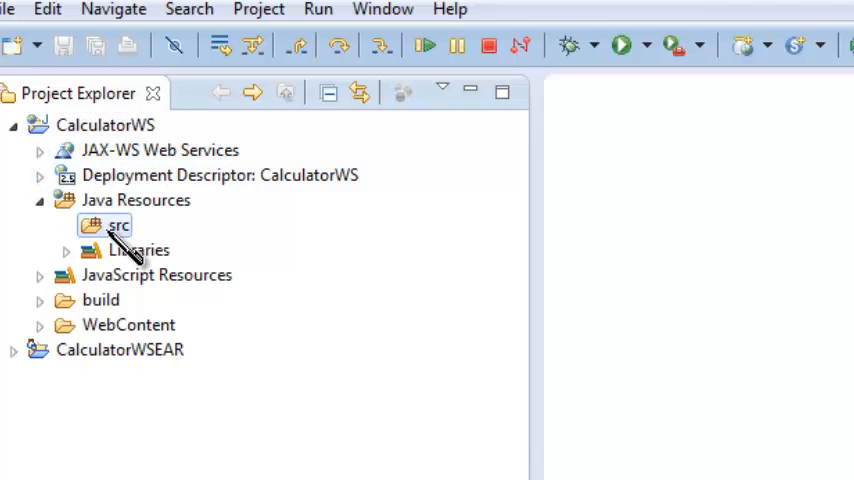
{"action": "right_click", "coordinate": [119, 225]}
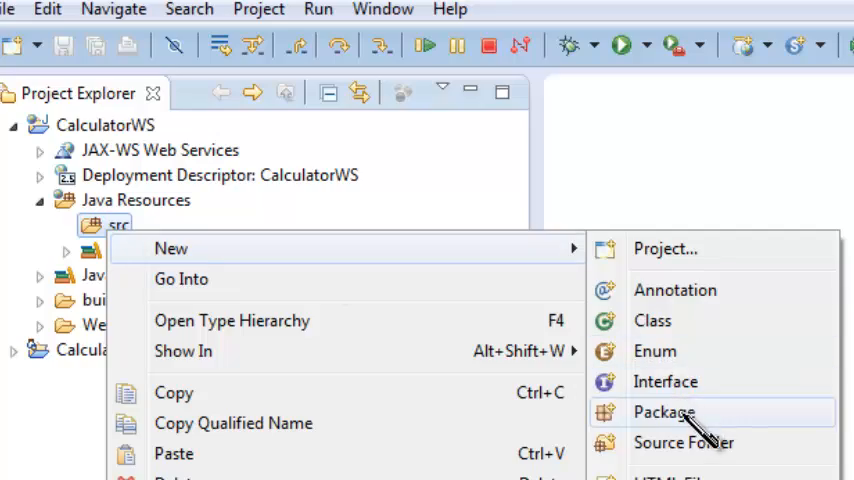
{"action": "left_click", "coordinate": [664, 411]}
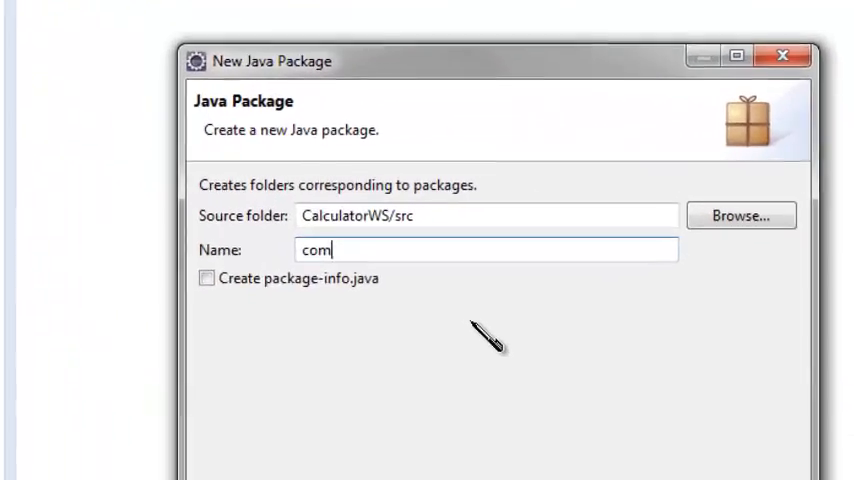
{"action": "type", "text": ".gontuserie"}
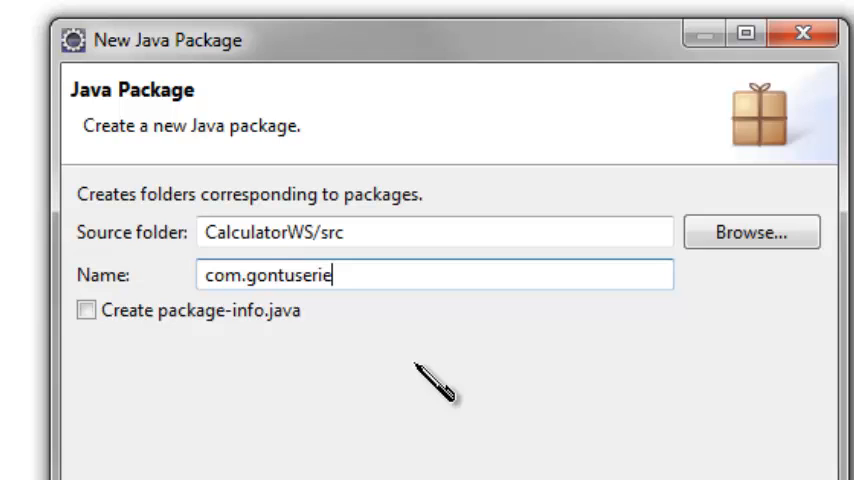
{"action": "type", "text": "s.ca"}
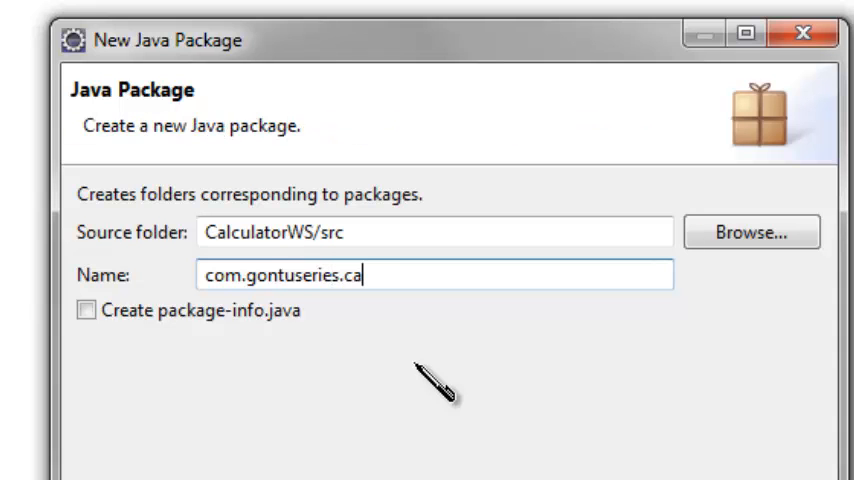
{"action": "type", "text": "lculator"}
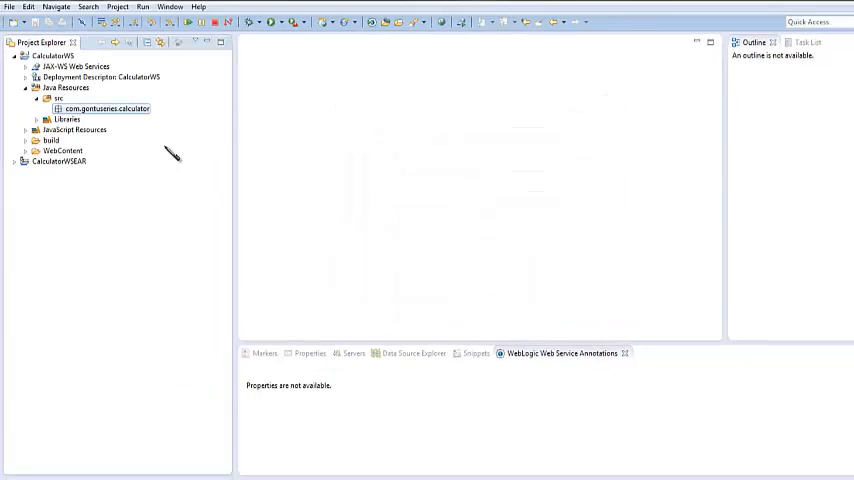
Launch the WebLogic Web Service wizard from the package's New > Other list.
{"action": "right_click", "coordinate": [105, 108]}
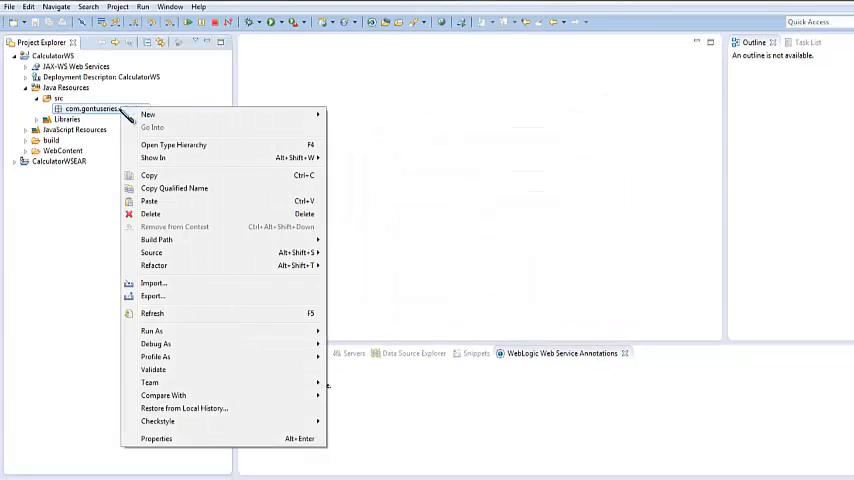
{"action": "left_click", "coordinate": [148, 114]}
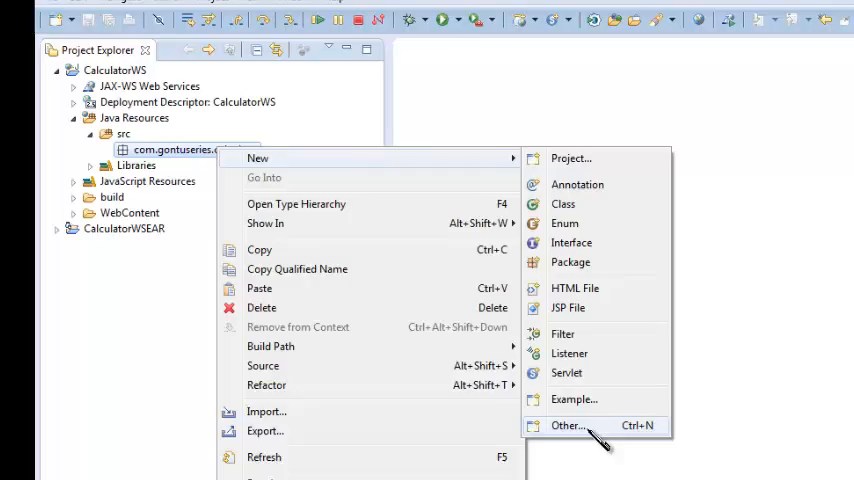
{"action": "left_click", "coordinate": [568, 425]}
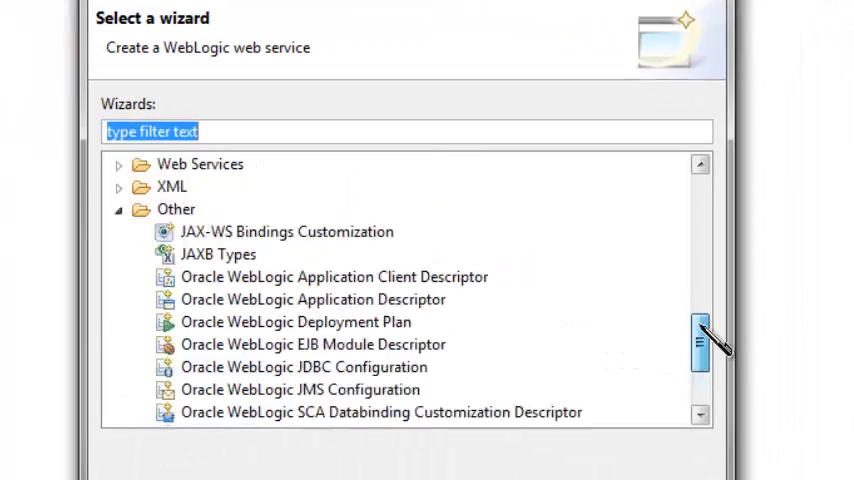
{"action": "scroll", "scroll_direction": "up", "scroll_amount": 3}
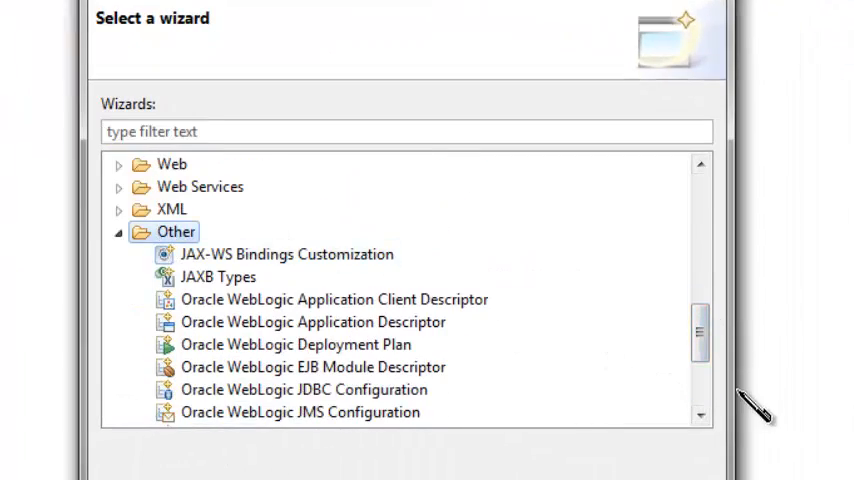
{"action": "left_click", "coordinate": [313, 250]}
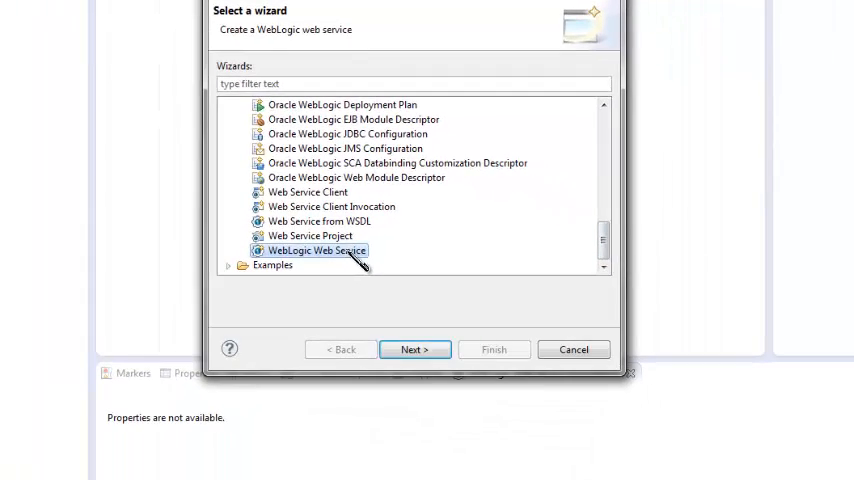
{"action": "left_click", "coordinate": [414, 349]}
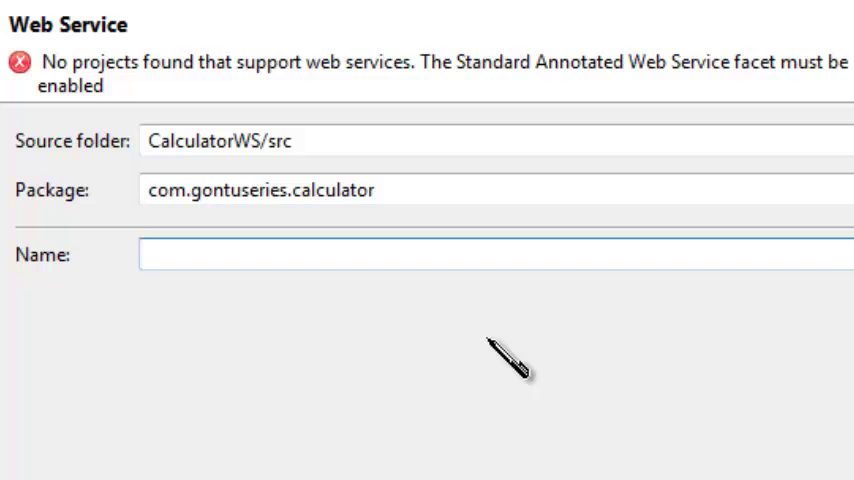
Name the web service Calculator and generate Calculator.java.
{"action": "type", "text": "Calcu"}
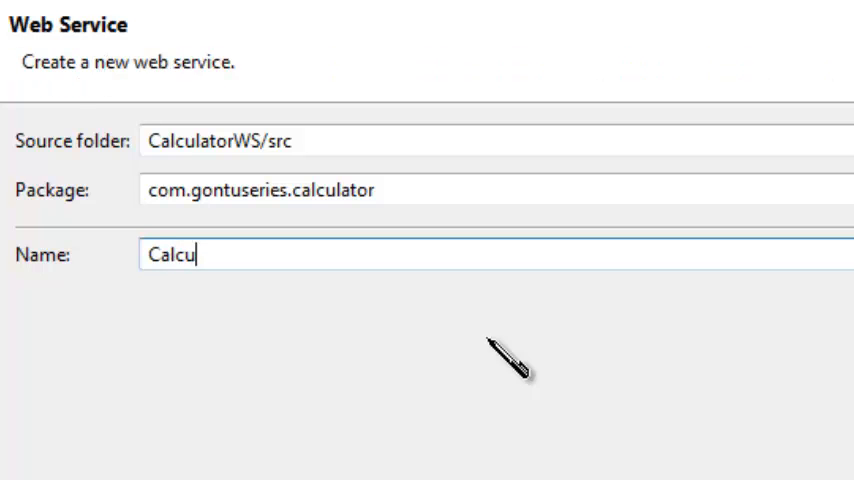
{"action": "type", "text": "lator"}
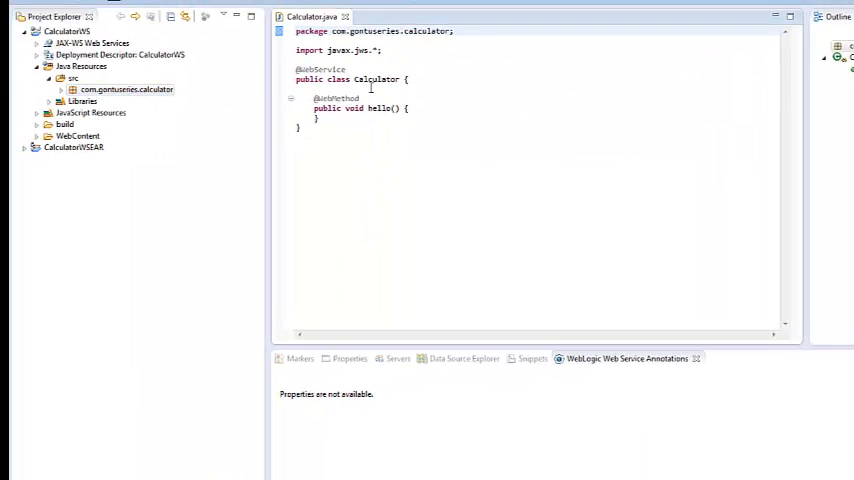
Rewrite hello() as int addition(int param1, int param2) returning param1 + param2, and save.
{"action": "left_click", "coordinate": [61, 89]}
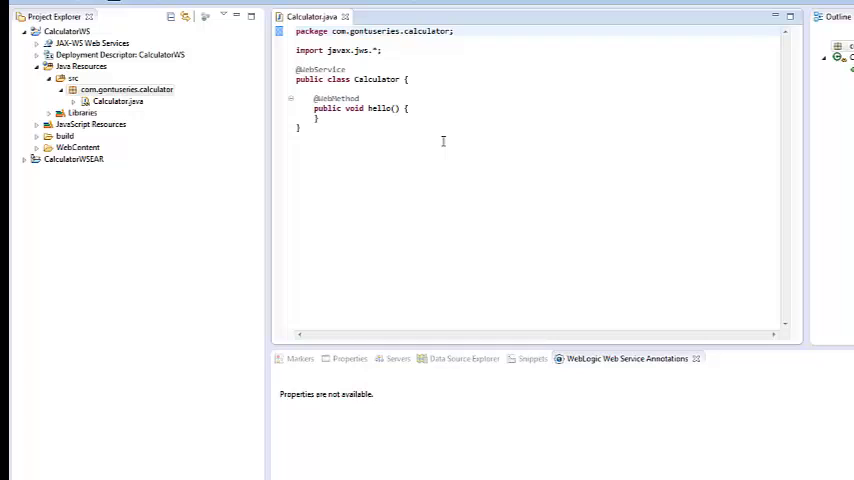
{"action": "mouse_move", "coordinate": [439, 140]}
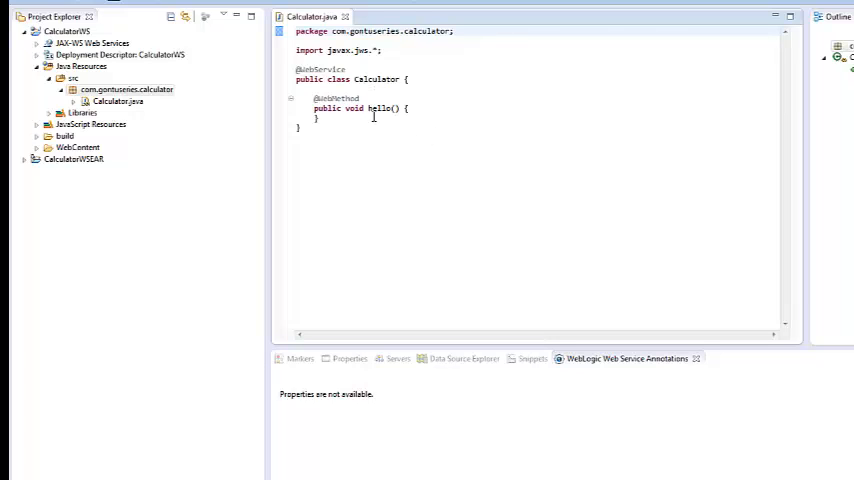
{"action": "mouse_move", "coordinate": [357, 79]}
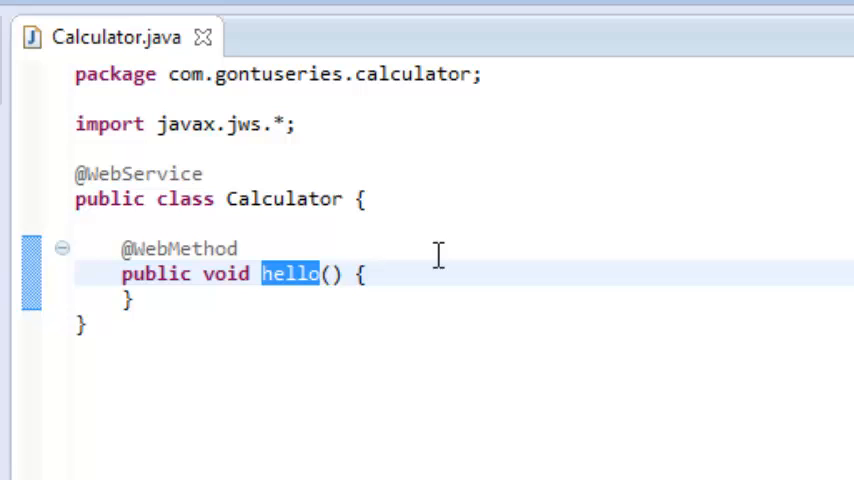
{"action": "type", "text": "addition"}
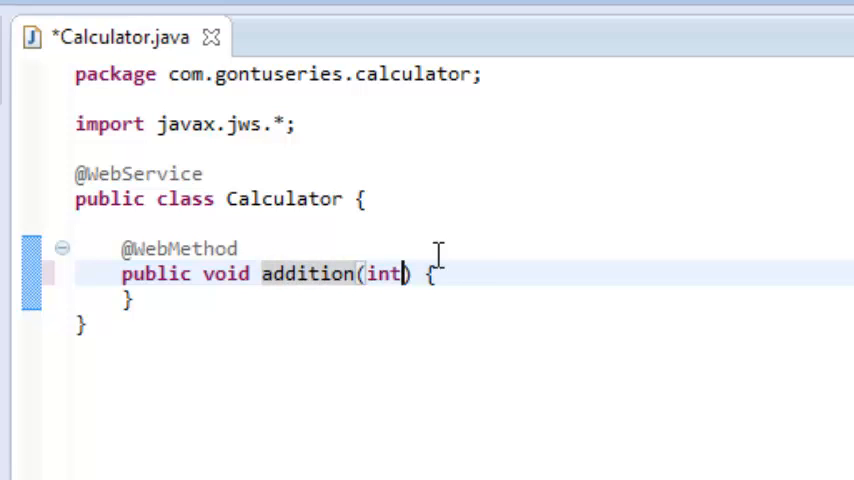
{"action": "type", "text": "param1,"}
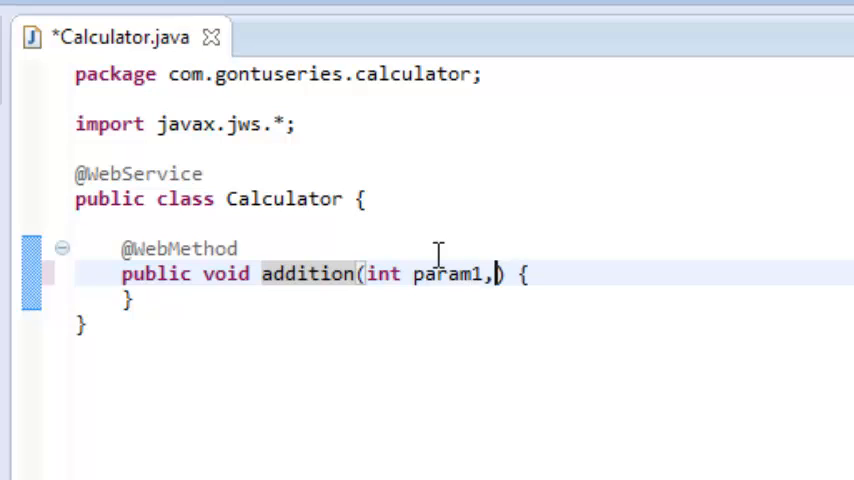
{"action": "type", "text": "int param"}
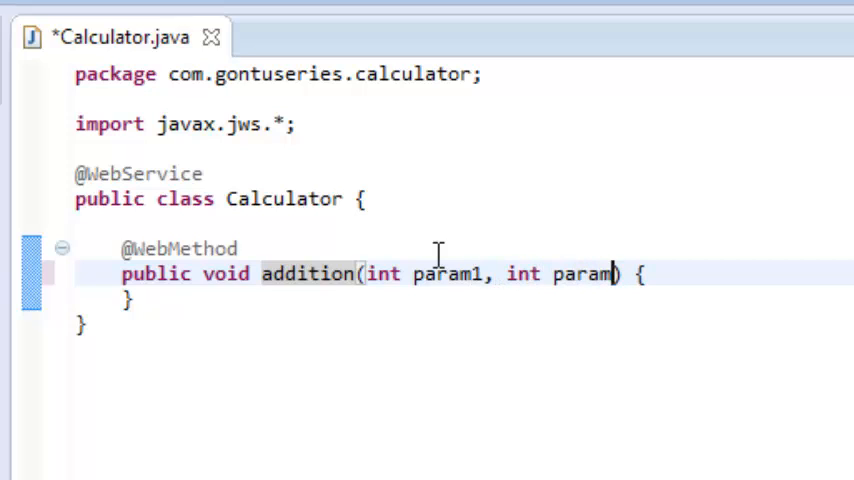
{"action": "type", "text": "2"}
{"action": "type", "text": "return p"}
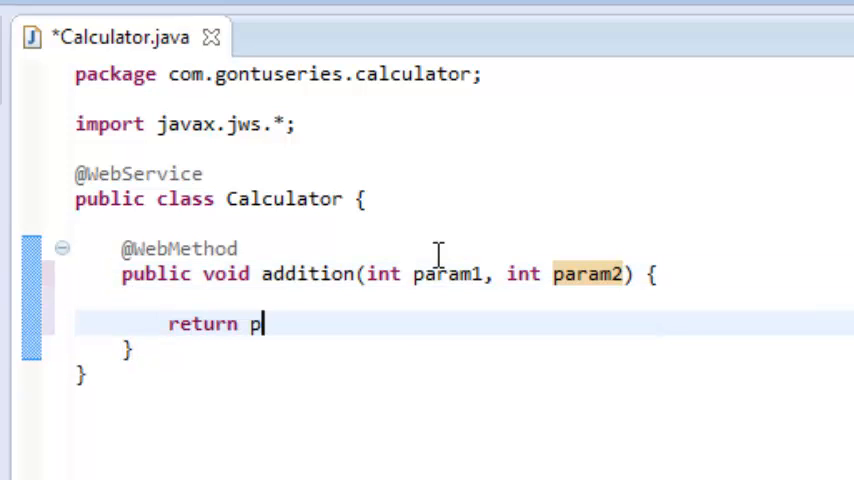
{"action": "type", "text": "aram1 +"}
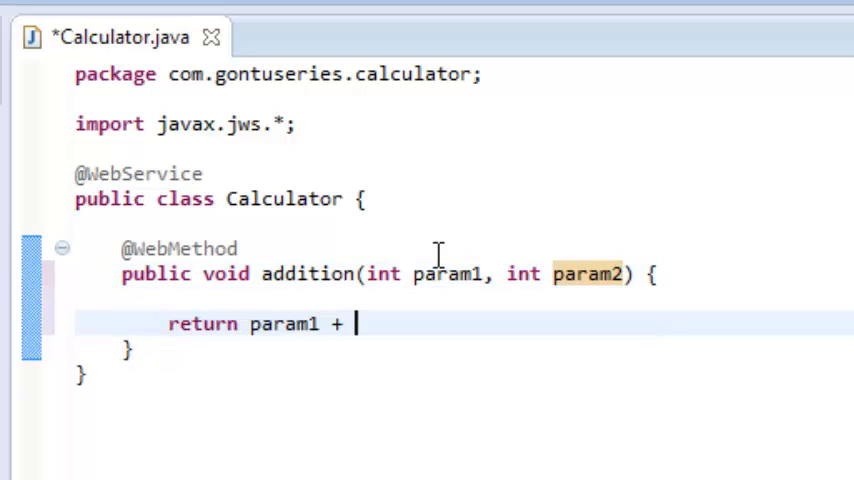
{"action": "type", "text": "param2;"}
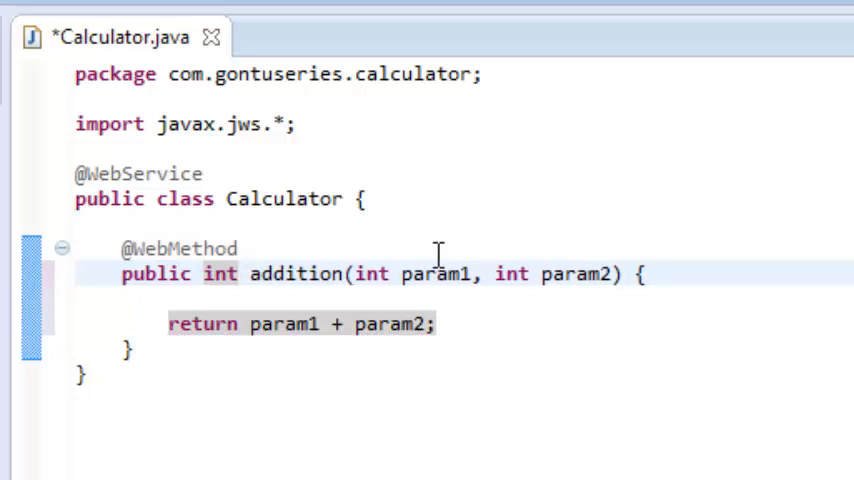
{"action": "key", "text": "ctrl+s"}
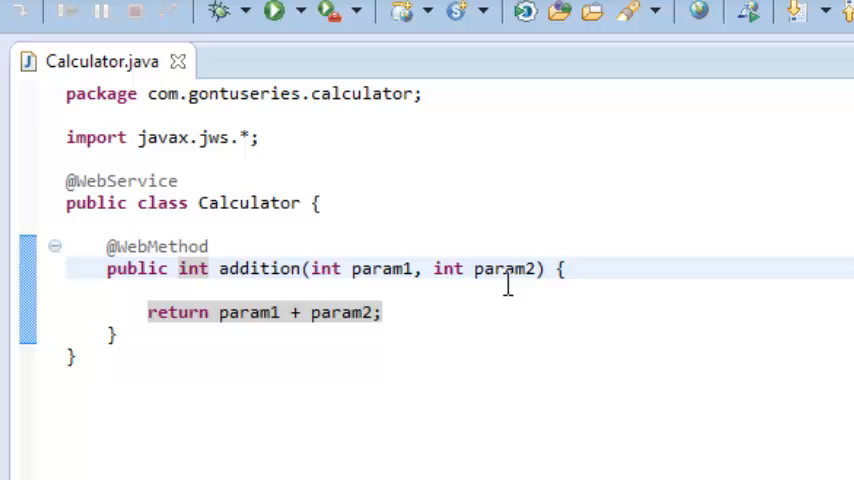
{"action": "mouse_move", "coordinate": [291, 339]}
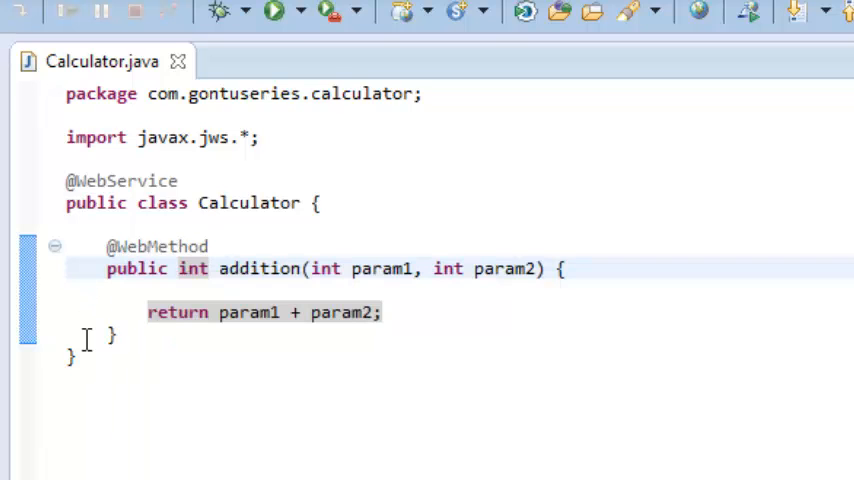
{"action": "mouse_move", "coordinate": [191, 285]}
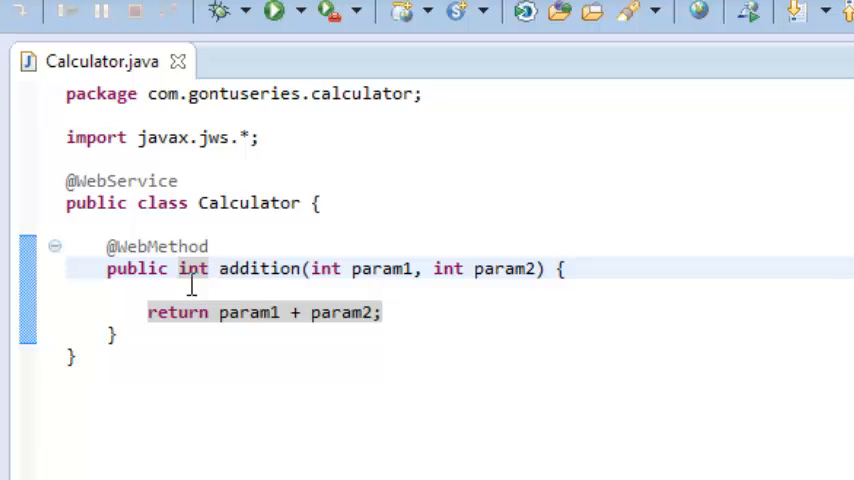
{"action": "mouse_move", "coordinate": [178, 318]}
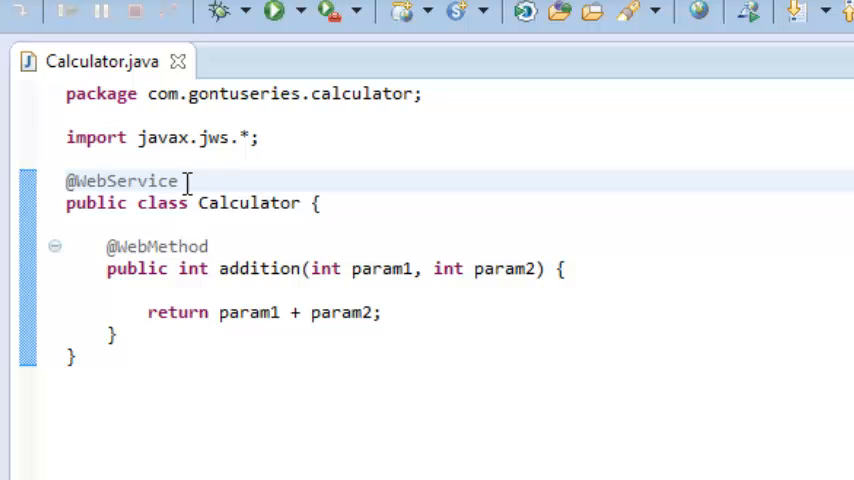
{"action": "type", "text": "()"}
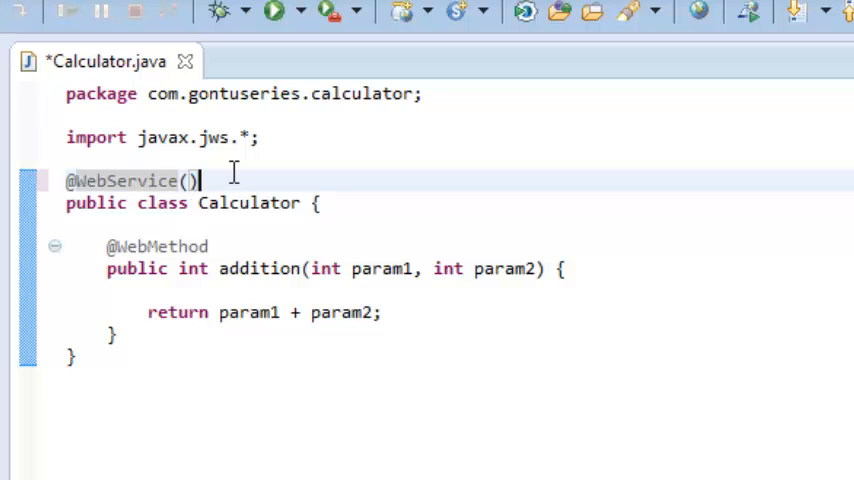
{"action": "type", "text": "serv"}
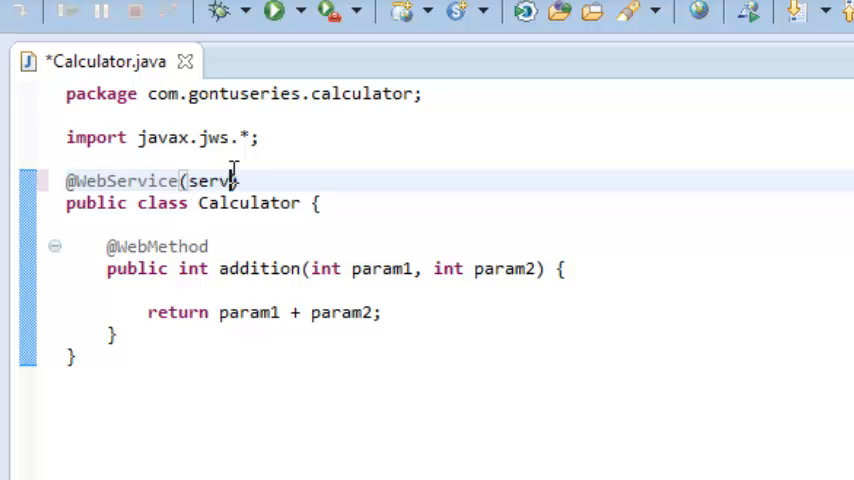
{"action": "type", "text": "iceName="}
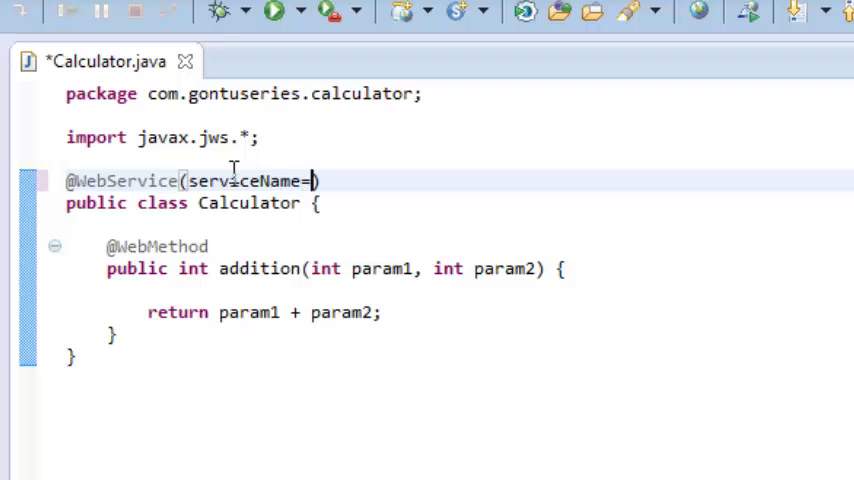
{"action": "type", "text": "\"\""}
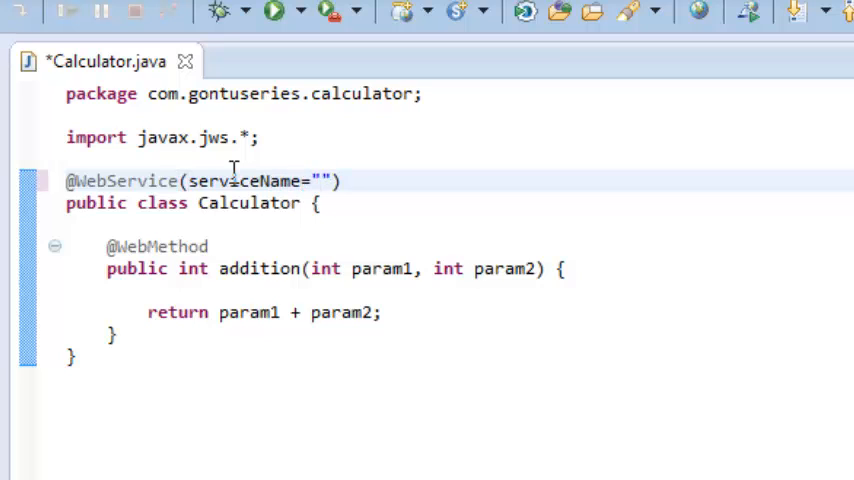
{"action": "type", "text": "CalculatorP"}
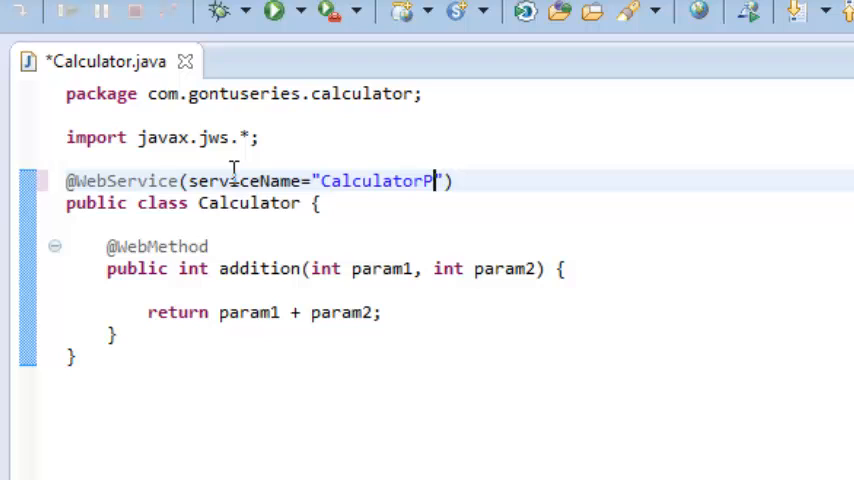
{"action": "type", "text": "rogram"}
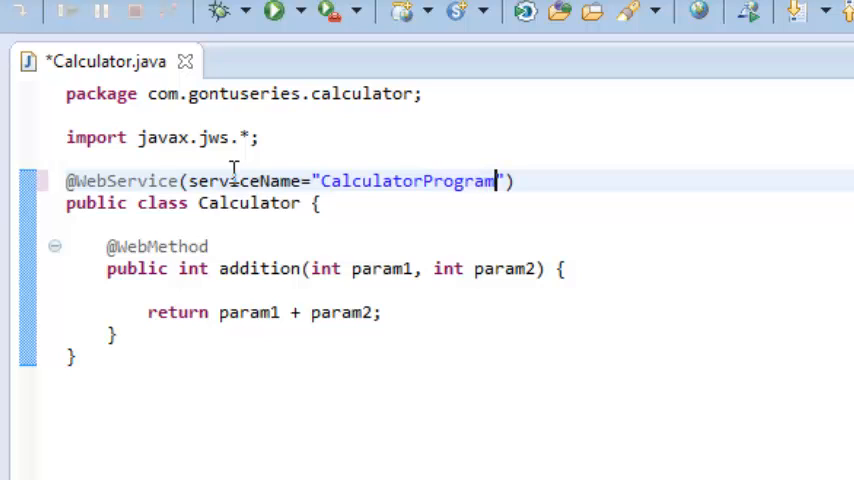
{"action": "key", "text": "ctrl+s"}
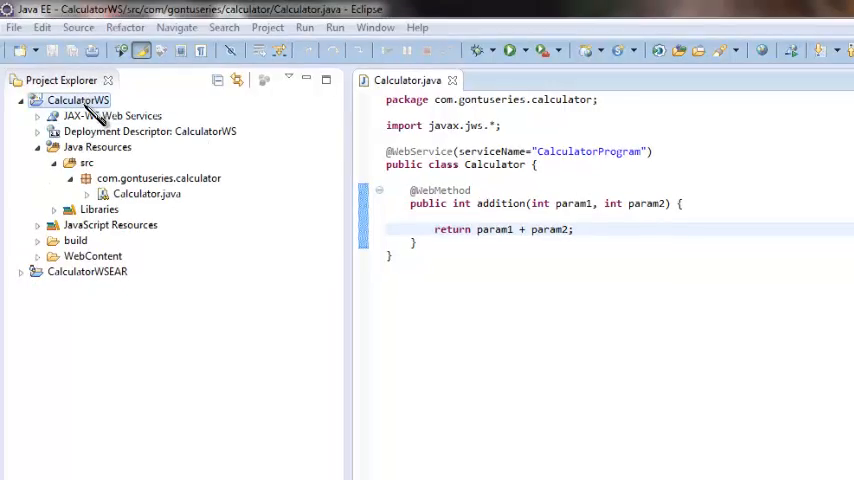
Run CalculatorWS on a new Oracle WebLogic Server 10gR3 server, advancing to domain settings.
{"action": "right_click", "coordinate": [78, 100]}
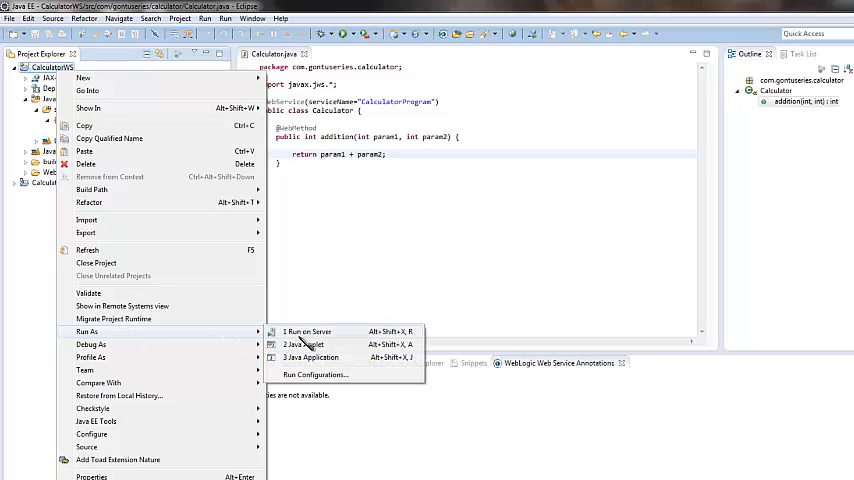
{"action": "left_click", "coordinate": [308, 331]}
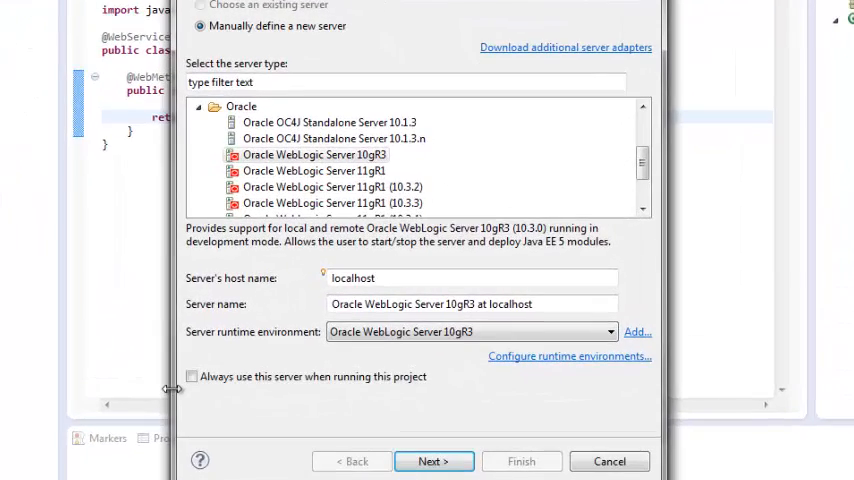
{"action": "left_click", "coordinate": [433, 461]}
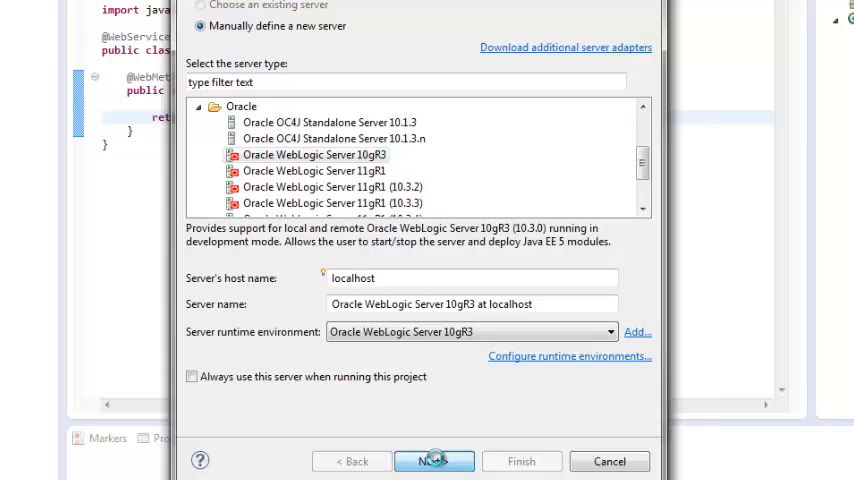
{"action": "left_click", "coordinate": [433, 461]}
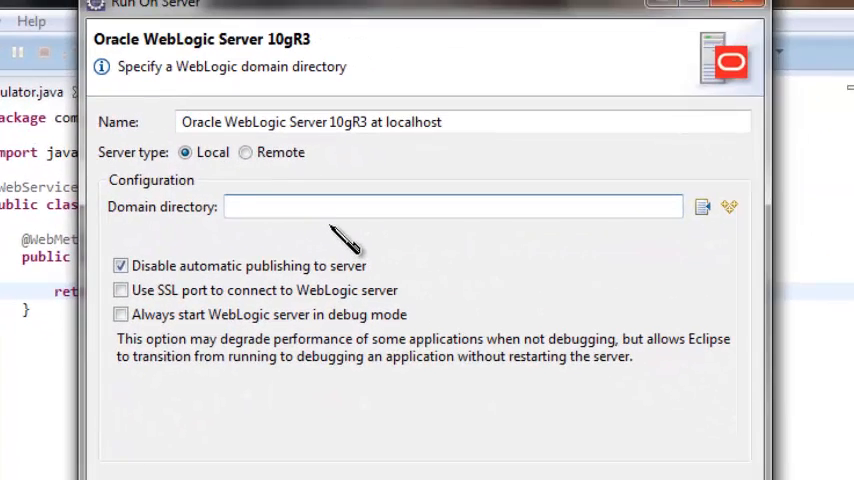
Create a new WebLogic domain named SOAPWS at D:\ and start the server.
{"action": "left_click", "coordinate": [452, 206]}
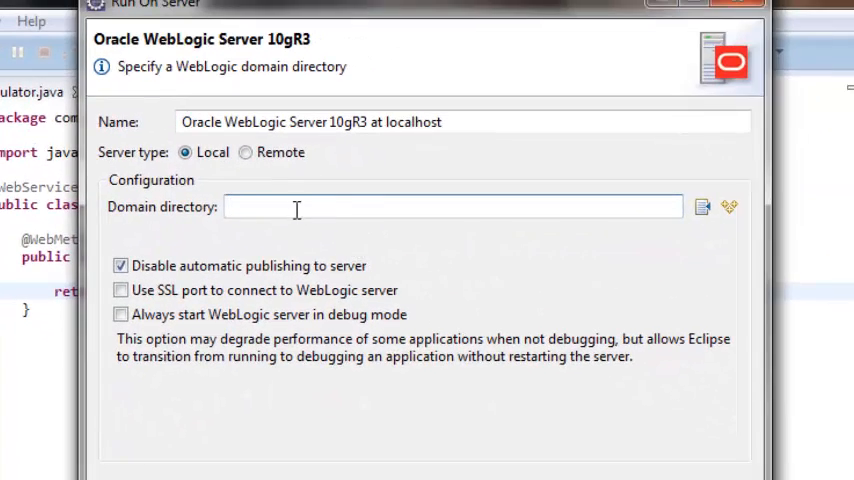
{"action": "mouse_move", "coordinate": [620, 210]}
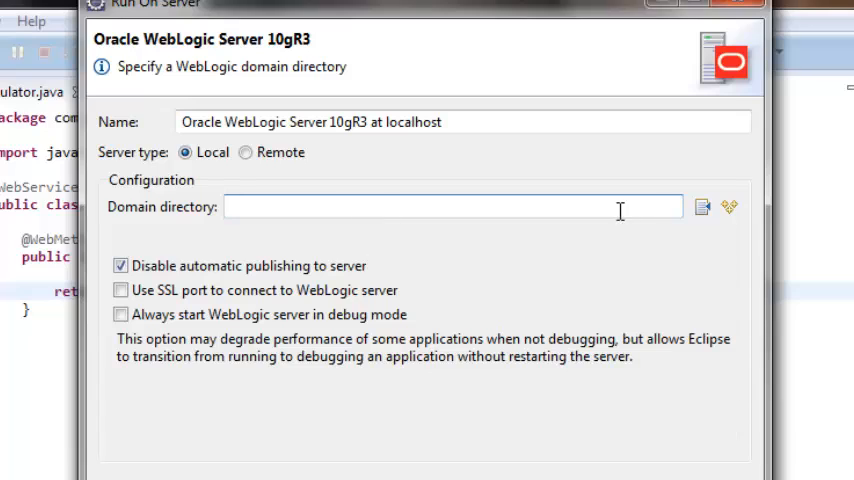
{"action": "mouse_move", "coordinate": [702, 207]}
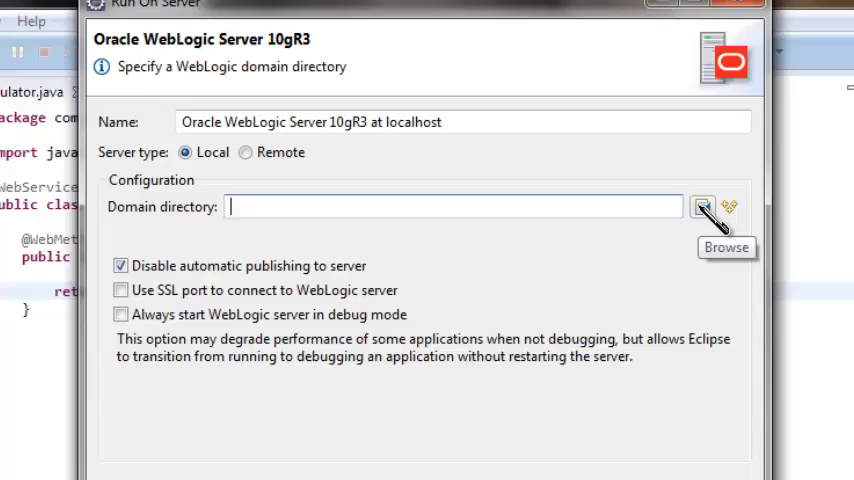
{"action": "left_click", "coordinate": [722, 202]}
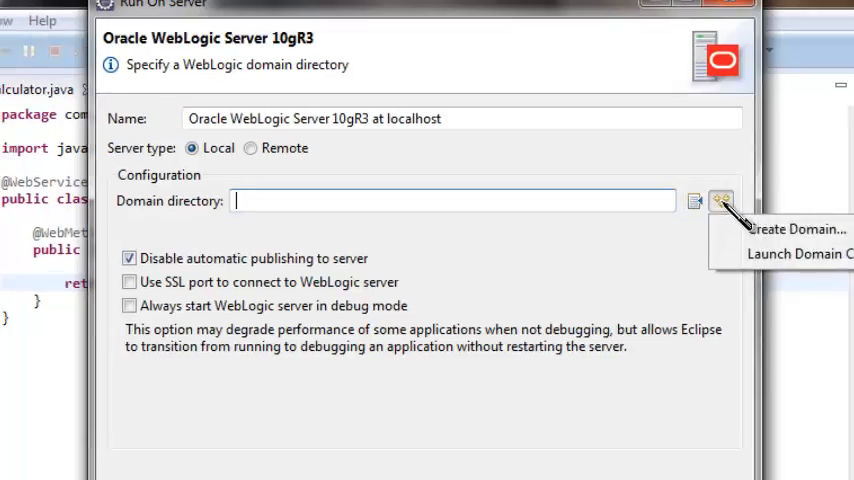
{"action": "left_click", "coordinate": [797, 229]}
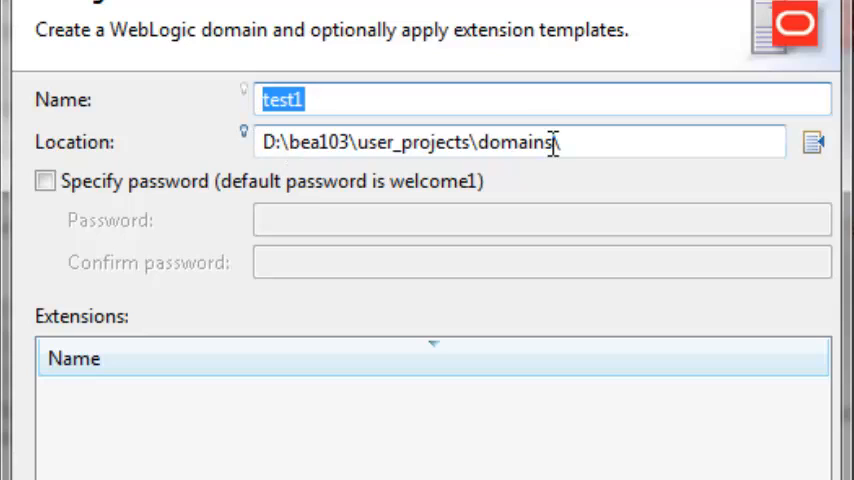
{"action": "type", "text": "SOAPWS"}
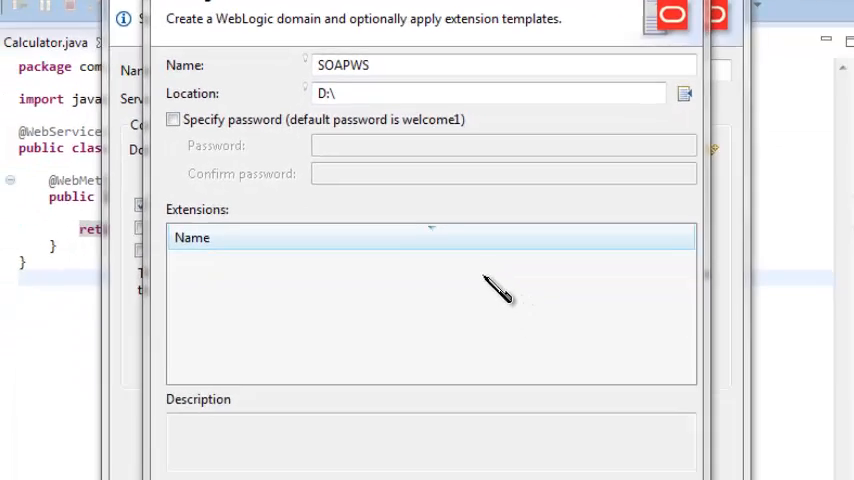
{"action": "left_click", "coordinate": [531, 457]}
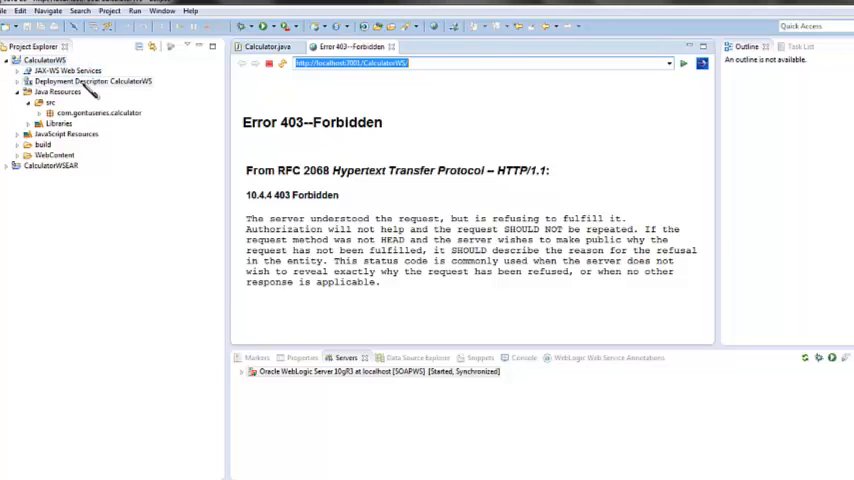
Load the CalculatorProgram ?wsdl address and scroll through the WSDL document.
{"action": "left_click", "coordinate": [37, 112]}
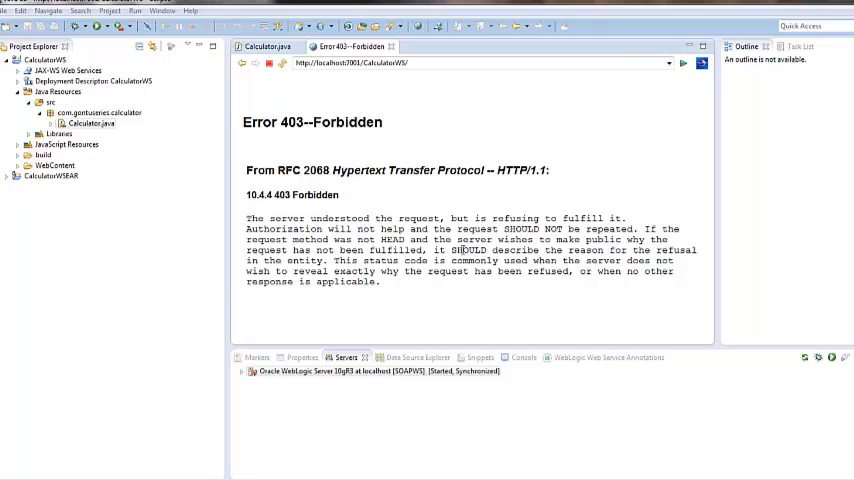
{"action": "mouse_move", "coordinate": [461, 213]}
{"action": "type", "text": "Ca"}
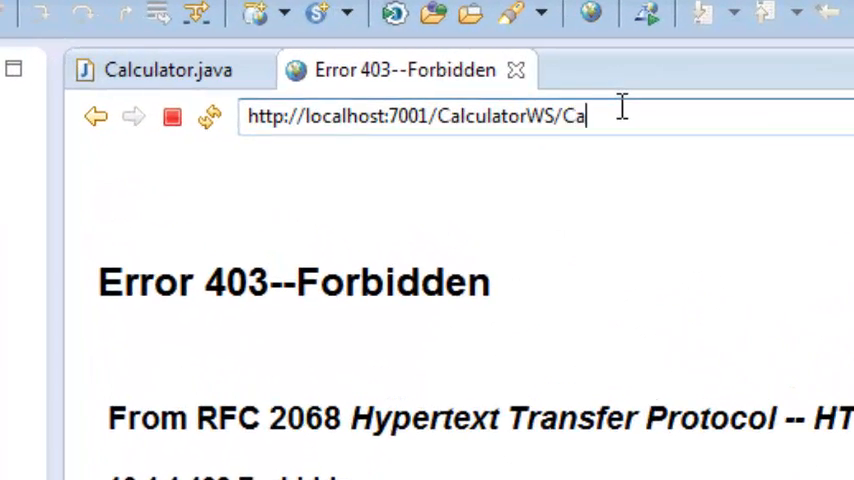
{"action": "type", "text": "lculatorProgram"}
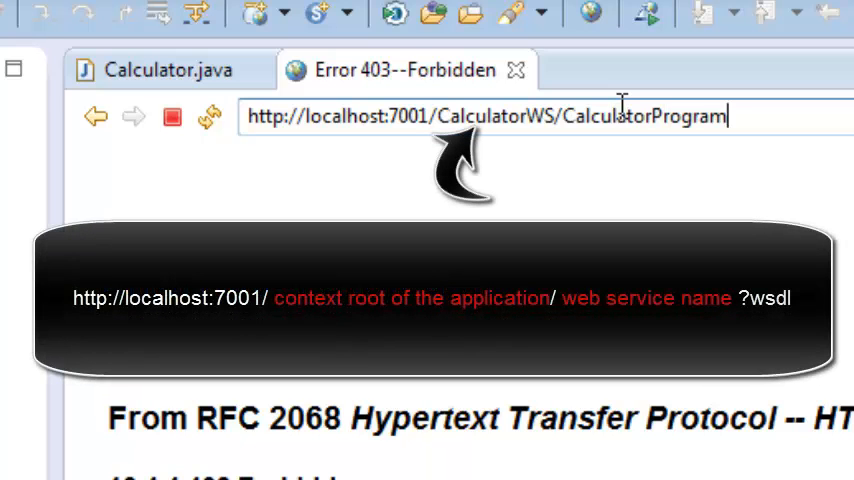
{"action": "type", "text": "?wsdl"}
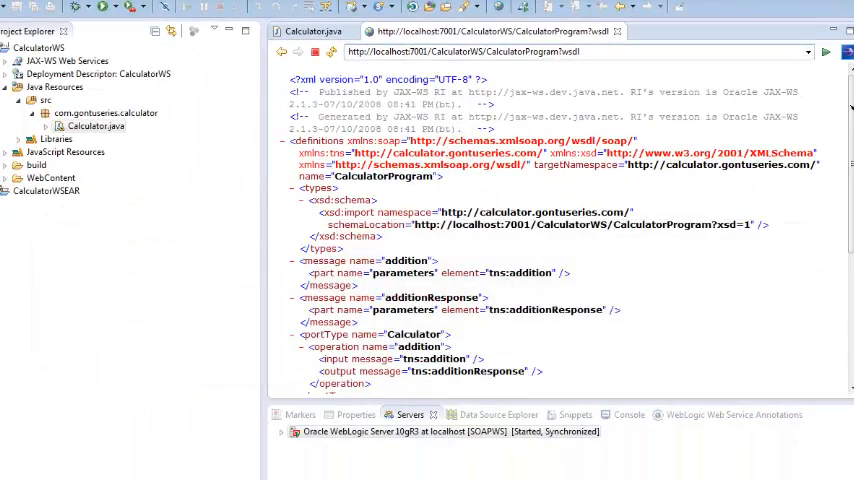
{"action": "scroll", "scroll_direction": "down", "scroll_amount": 3}
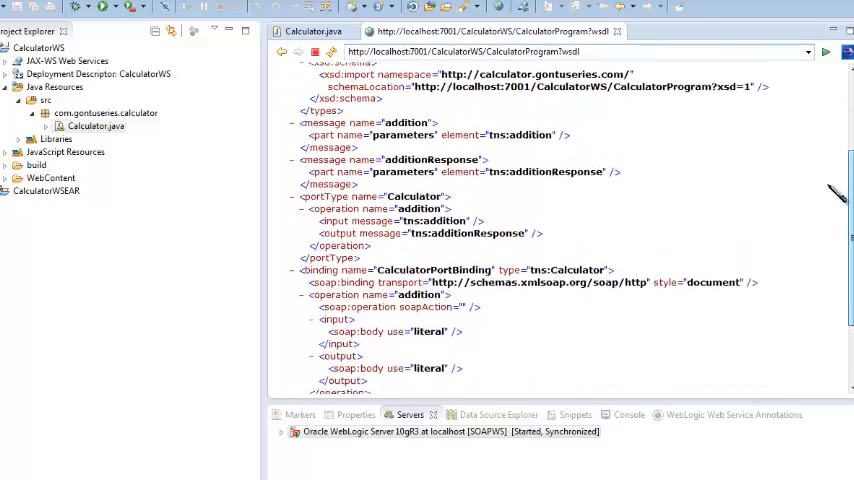
{"action": "scroll", "scroll_direction": "down", "scroll_amount": 3}
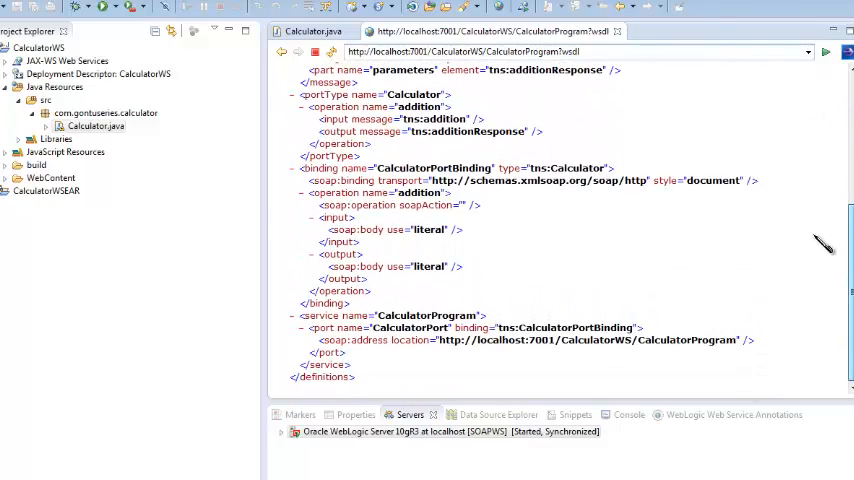
{"action": "scroll", "scroll_direction": "up", "scroll_amount": 3}
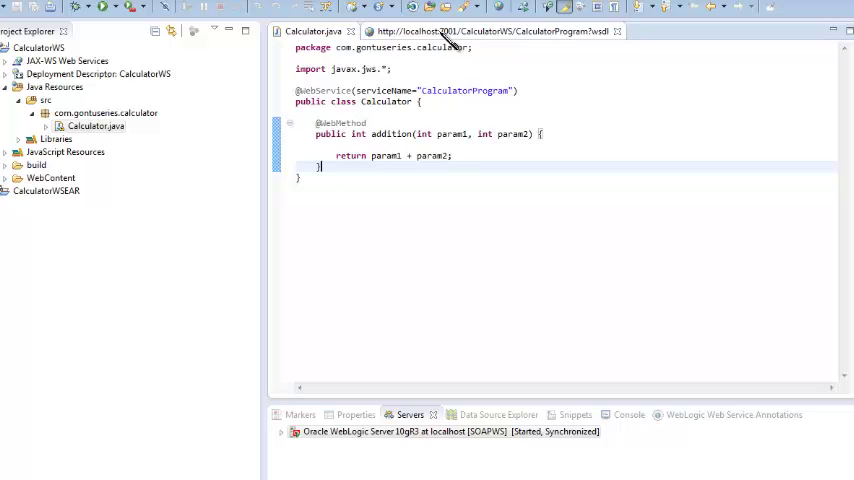
Return to the WSDL tab, view the Console log, and enter localhost:7001/console.
{"action": "left_click", "coordinate": [490, 31]}
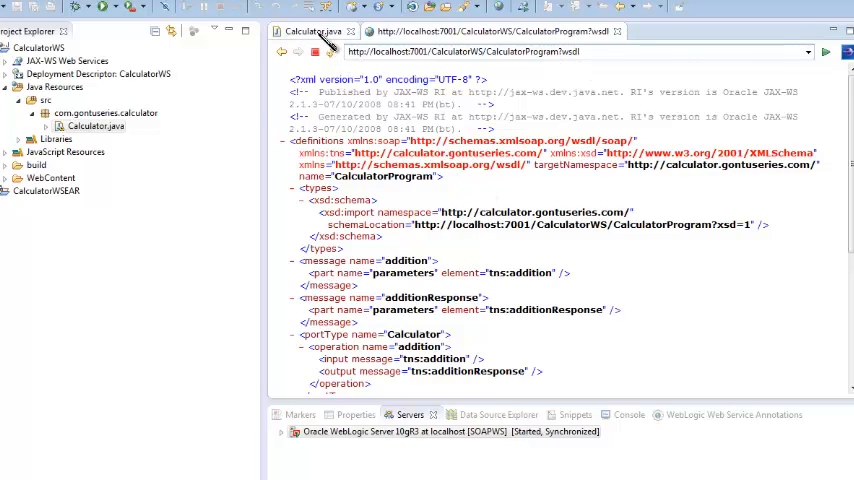
{"action": "left_click", "coordinate": [313, 31]}
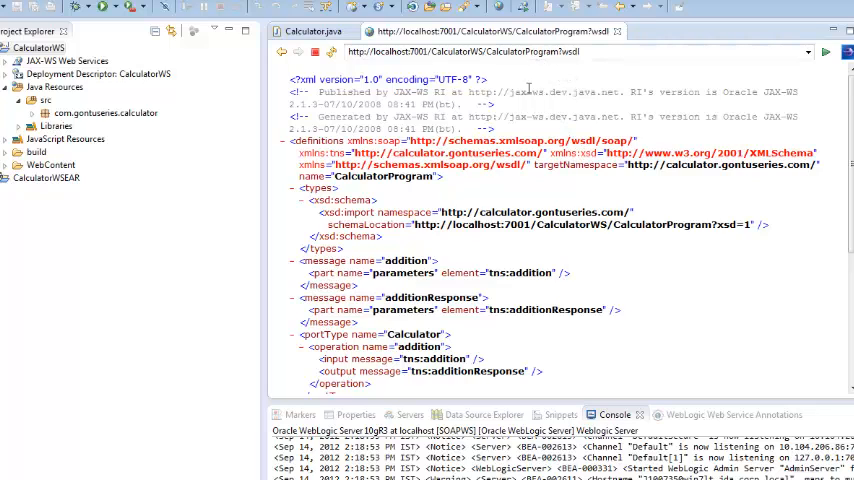
{"action": "left_click", "coordinate": [38, 47]}
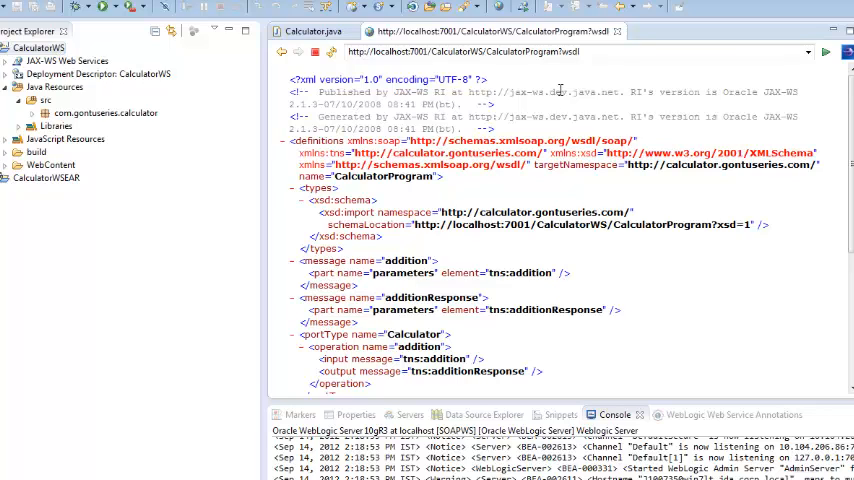
{"action": "left_click", "coordinate": [580, 51]}
{"action": "type", "text": "http://localhost:7001/console"}
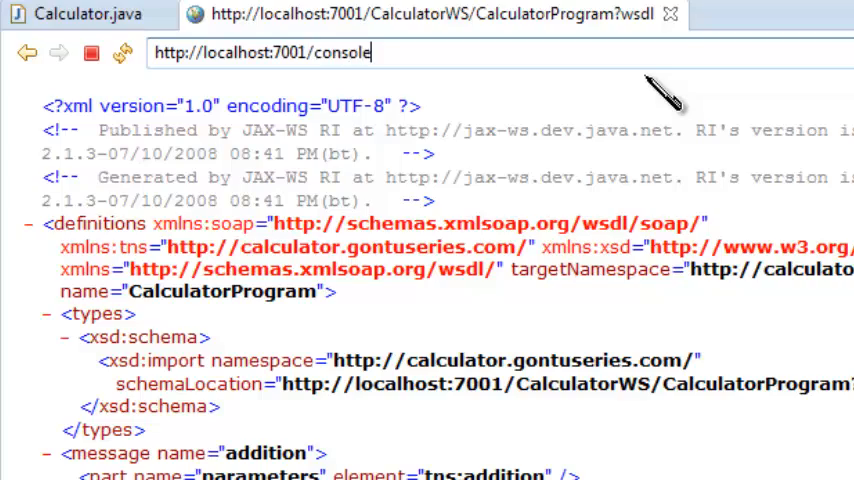
Load the admin console and log in as weblogic with its password.
{"action": "key", "text": "Return"}
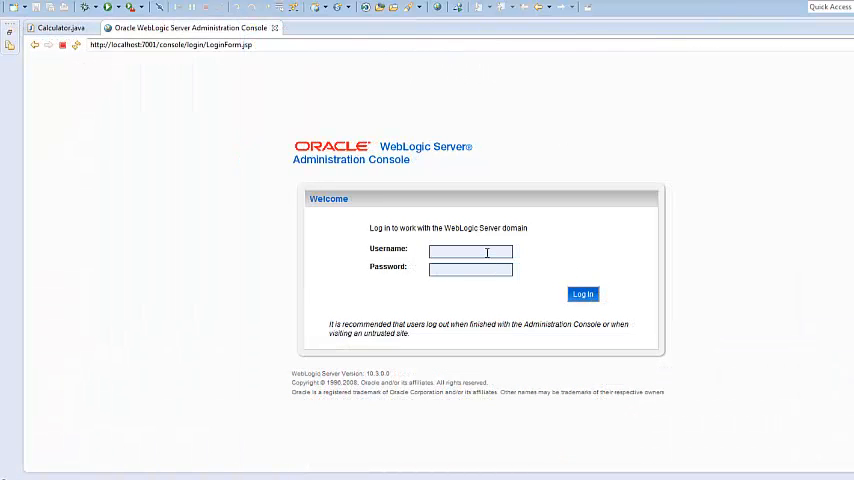
{"action": "type", "text": "weblogic"}
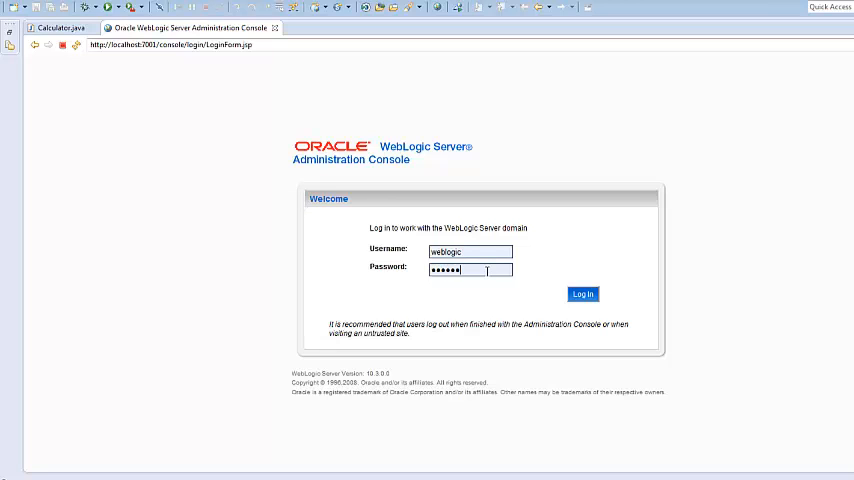
{"action": "left_click", "coordinate": [582, 294]}
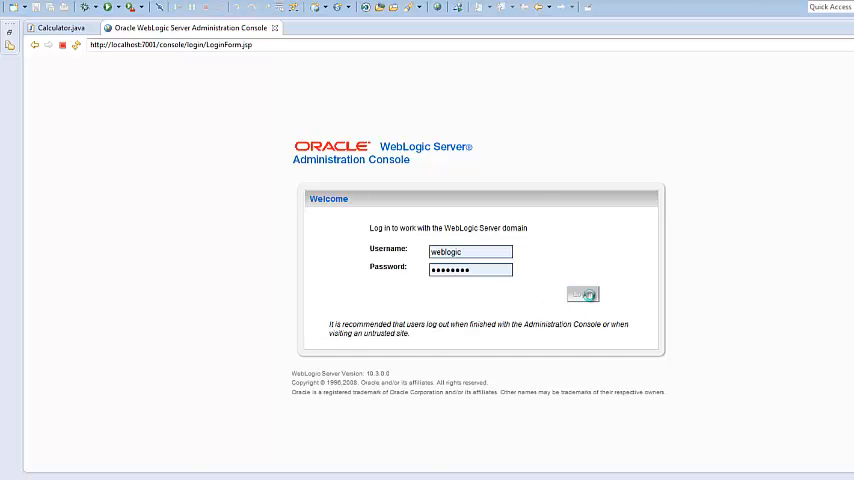
{"action": "left_click", "coordinate": [581, 293]}
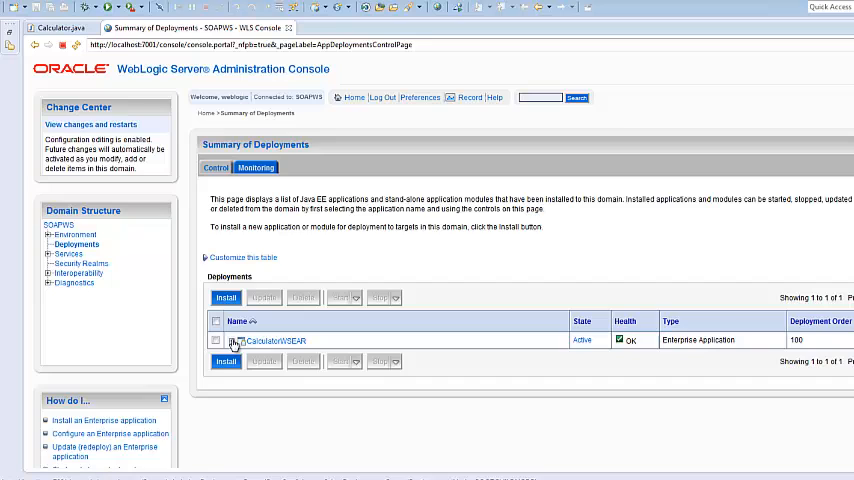
Expand CalculatorWSEAR, open the CalculatorProgram service's Testing tab, and expand its test points.
{"action": "left_click", "coordinate": [217, 340]}
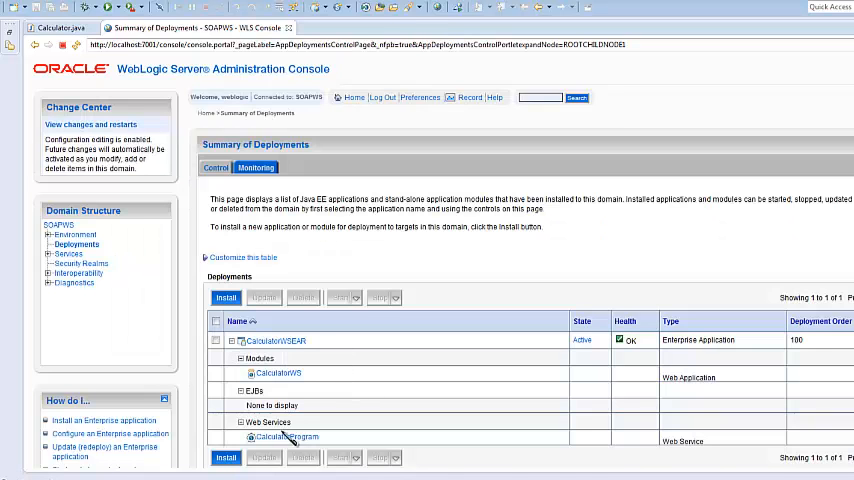
{"action": "mouse_move", "coordinate": [287, 437]}
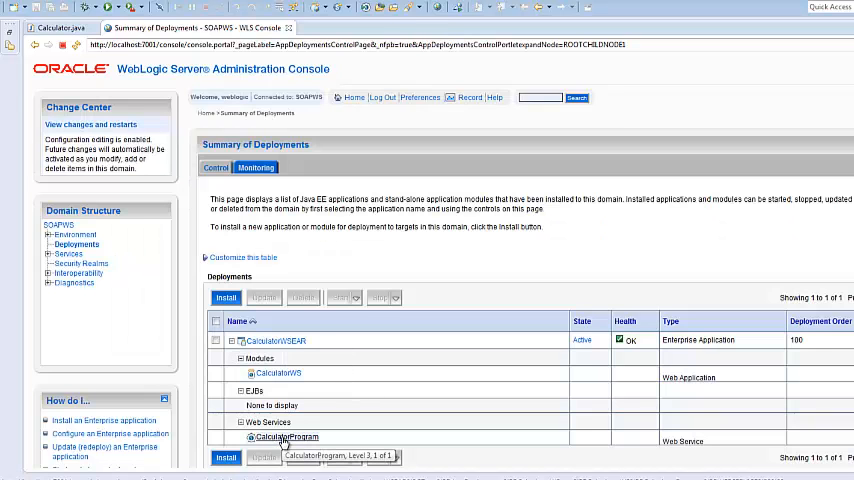
{"action": "left_click", "coordinate": [288, 436]}
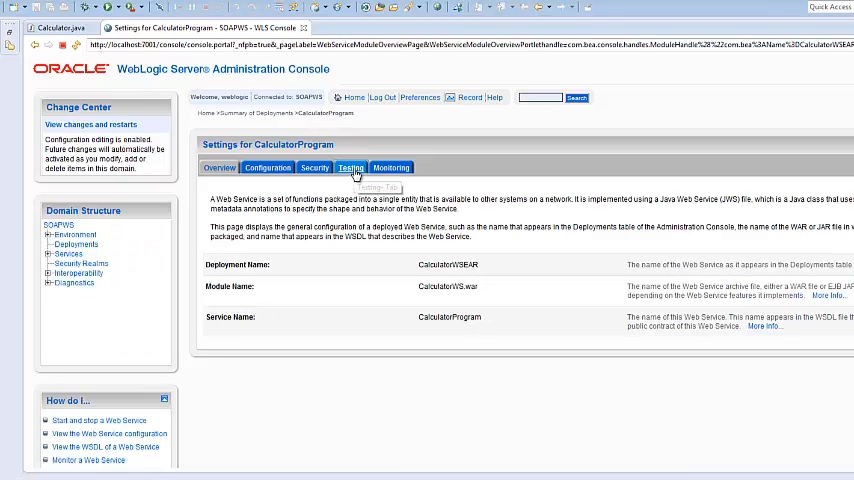
{"action": "left_click", "coordinate": [350, 167]}
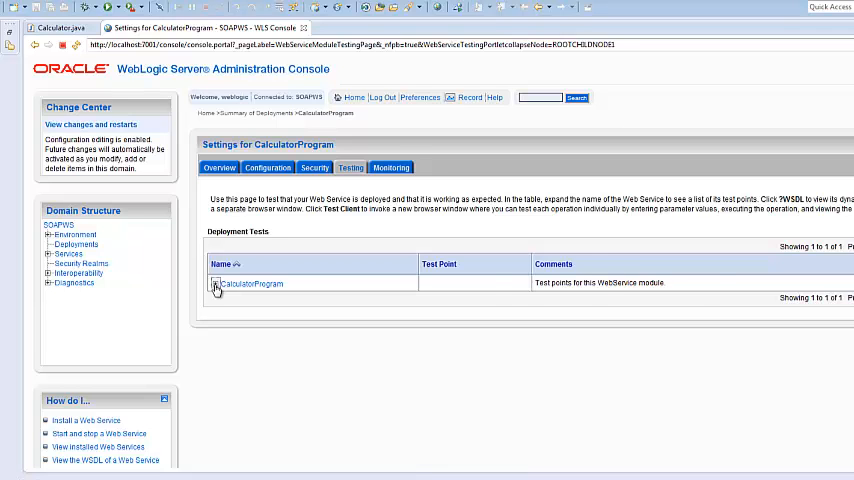
{"action": "left_click", "coordinate": [214, 288]}
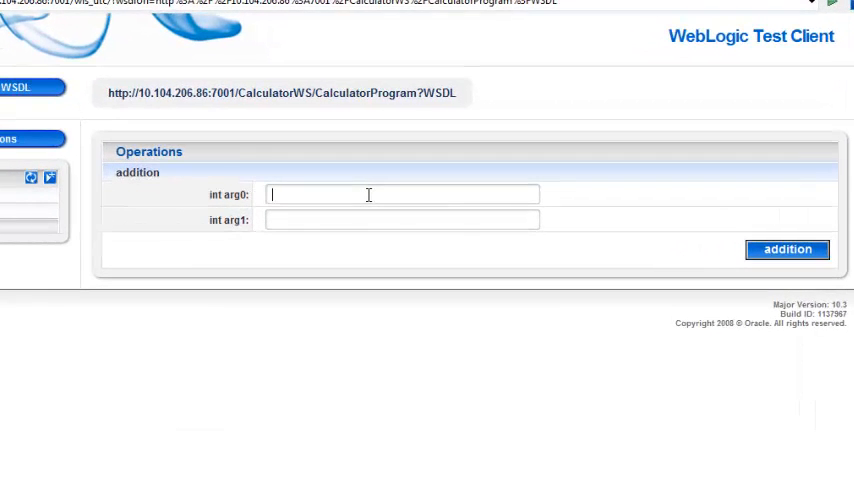
Invoke addition with arg0 2 and arg1 4, then scroll to the response of 6.
{"action": "type", "text": "2"}
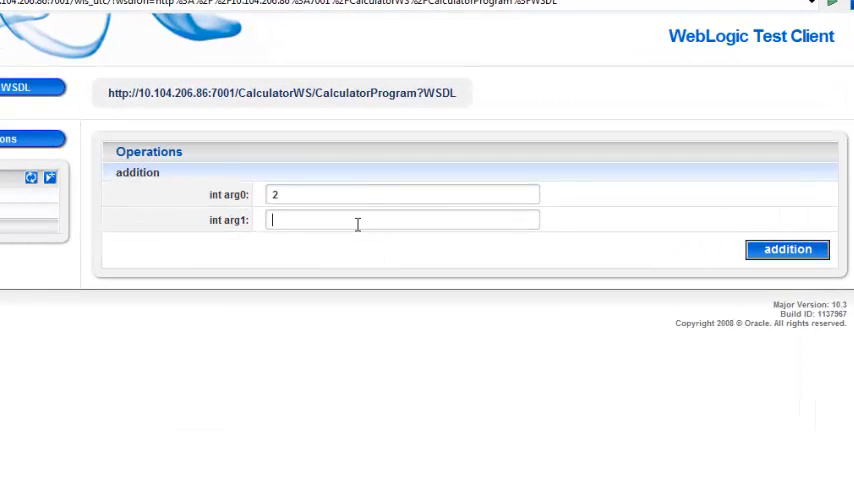
{"action": "type", "text": "4"}
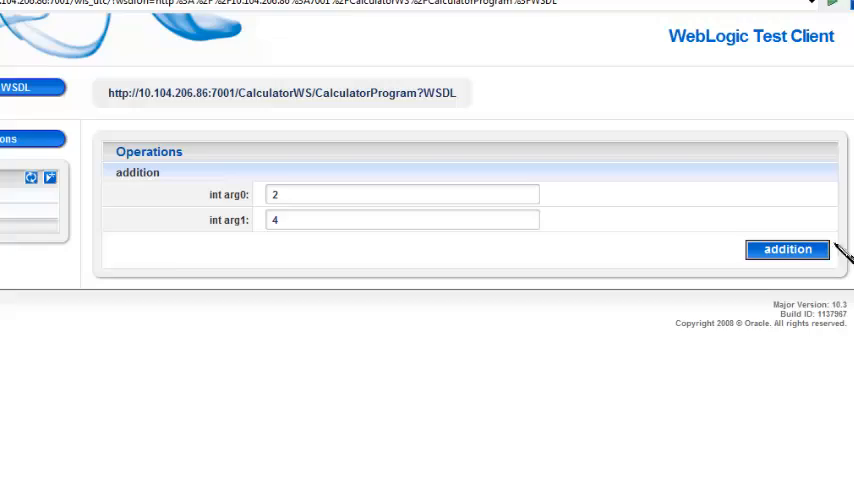
{"action": "left_click", "coordinate": [787, 249]}
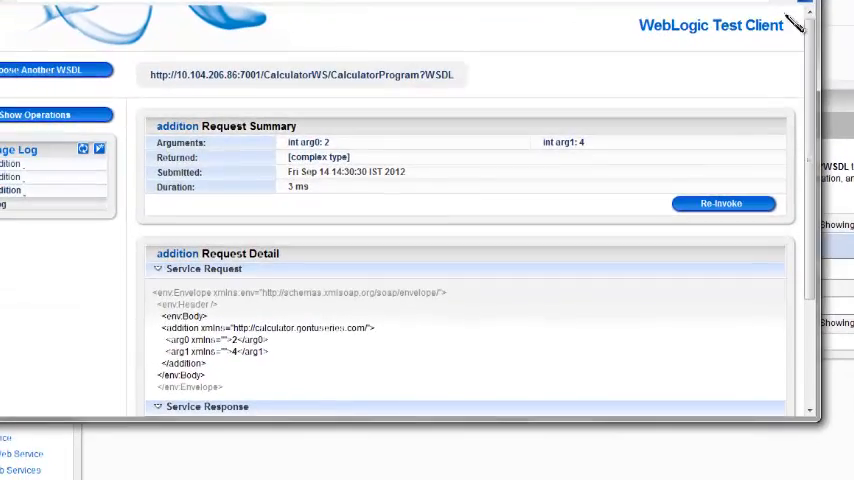
{"action": "scroll", "scroll_direction": "down", "scroll_amount": 3}
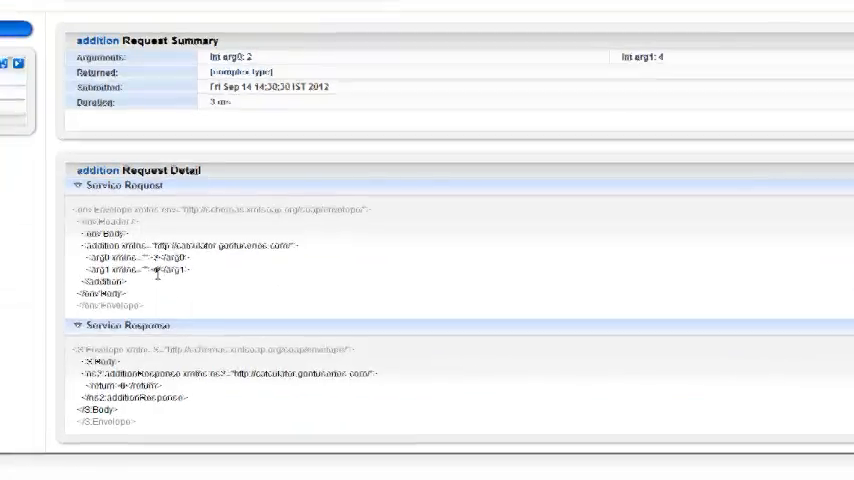
{"action": "scroll", "scroll_direction": "down", "scroll_amount": 3}
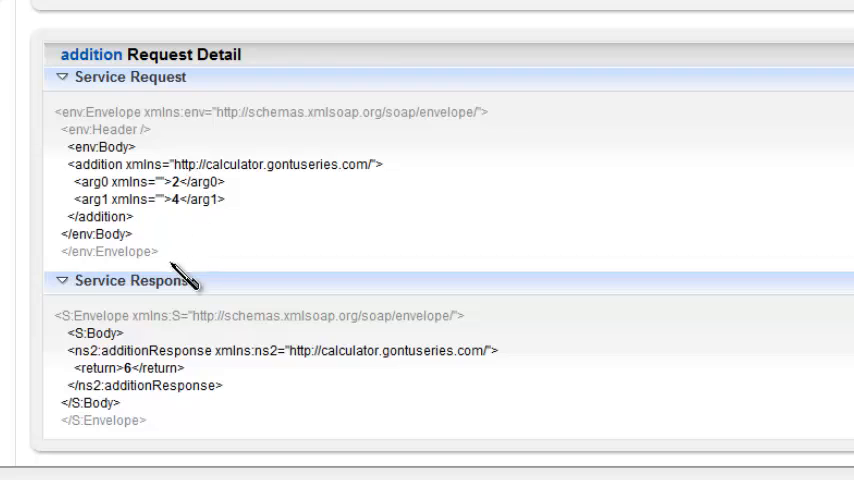
{"action": "mouse_move", "coordinate": [150, 395]}
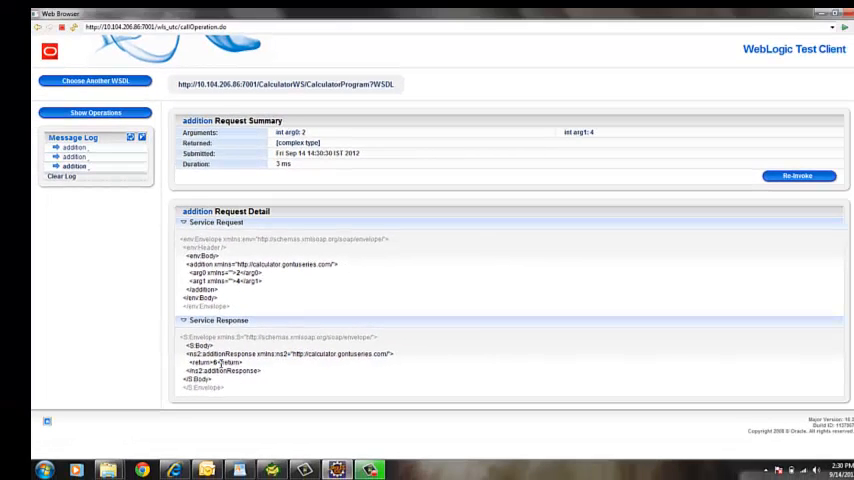
{"action": "mouse_move", "coordinate": [485, 331]}
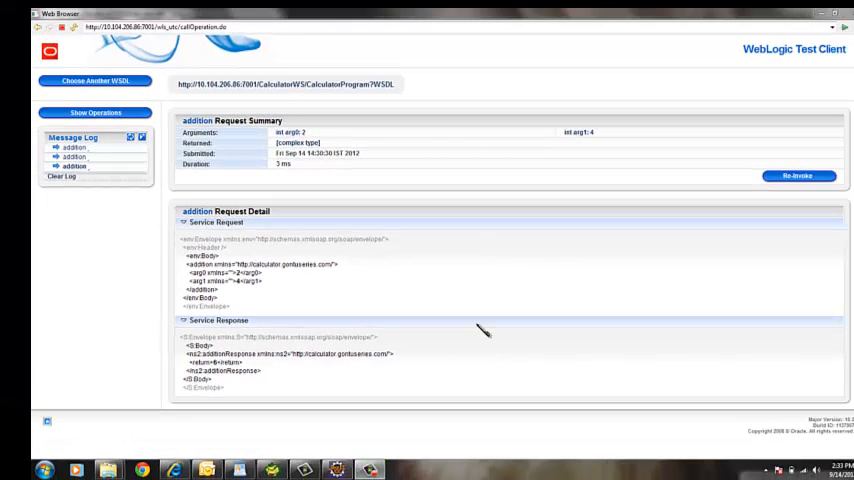
{"action": "mouse_move", "coordinate": [428, 345]}
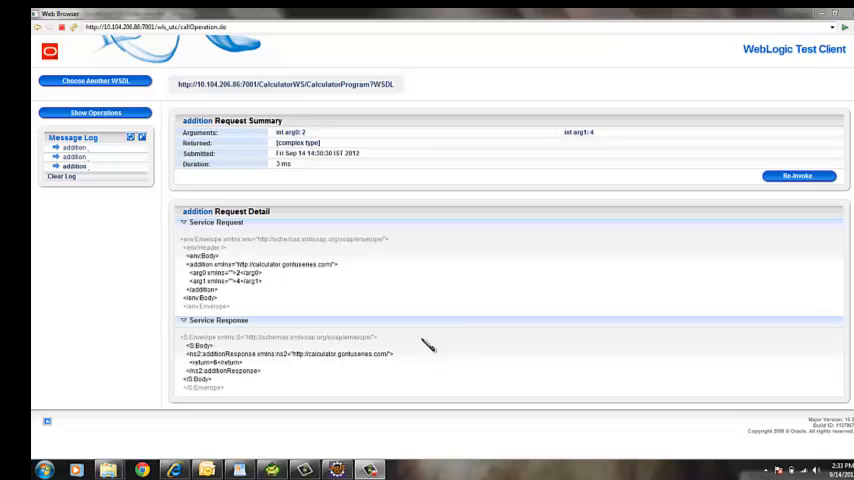